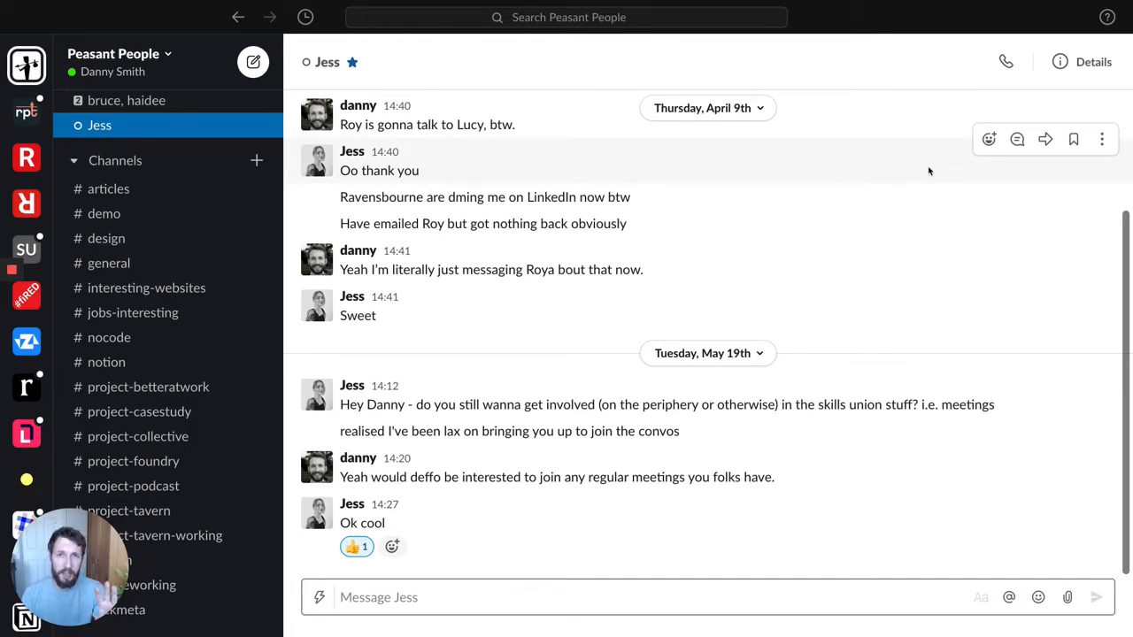
{"action": "mouse_move", "coordinate": [450, 209]}
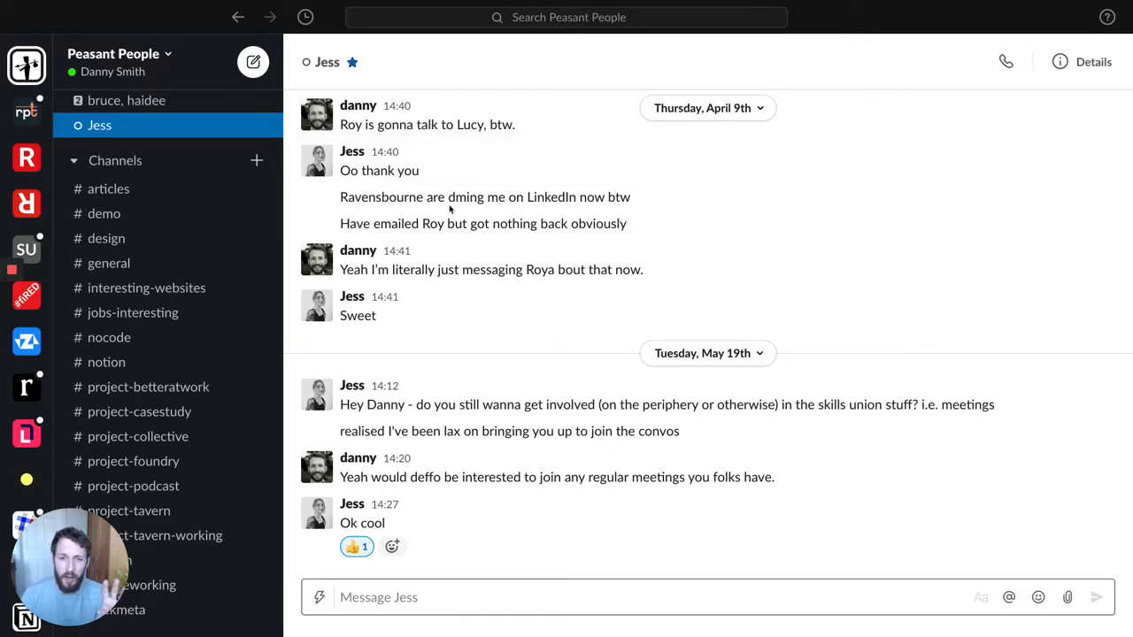
{"action": "mouse_move", "coordinate": [155, 185]}
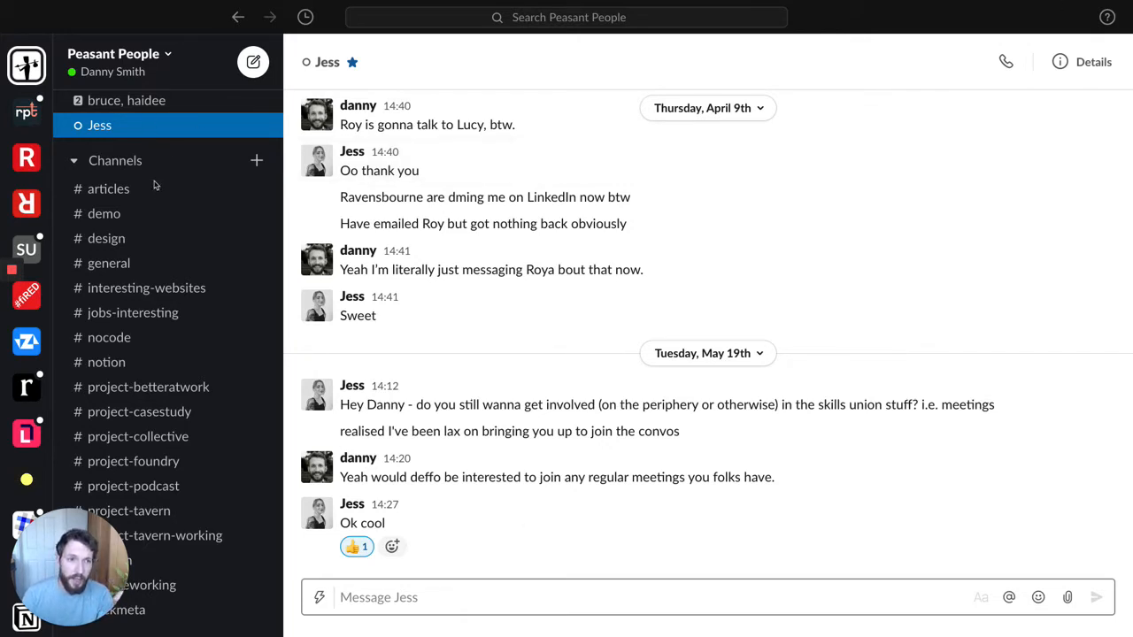
Open the starred group DM with bruce and haidee from the sidebar
{"action": "scroll", "scroll_direction": "up", "scroll_amount": 3}
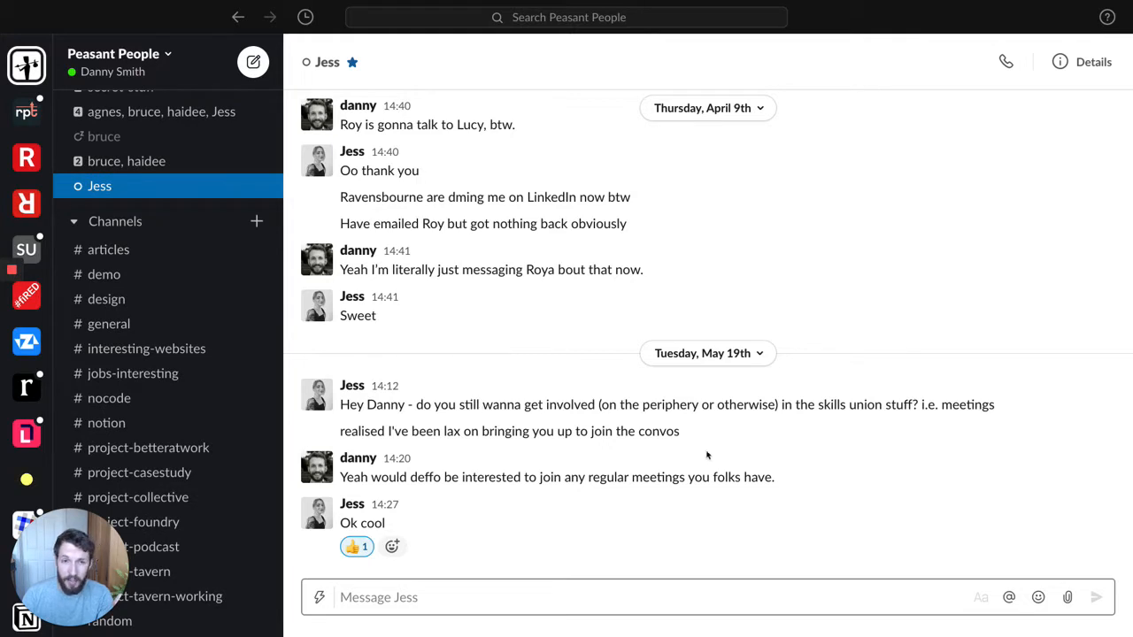
{"action": "mouse_move", "coordinate": [535, 281]}
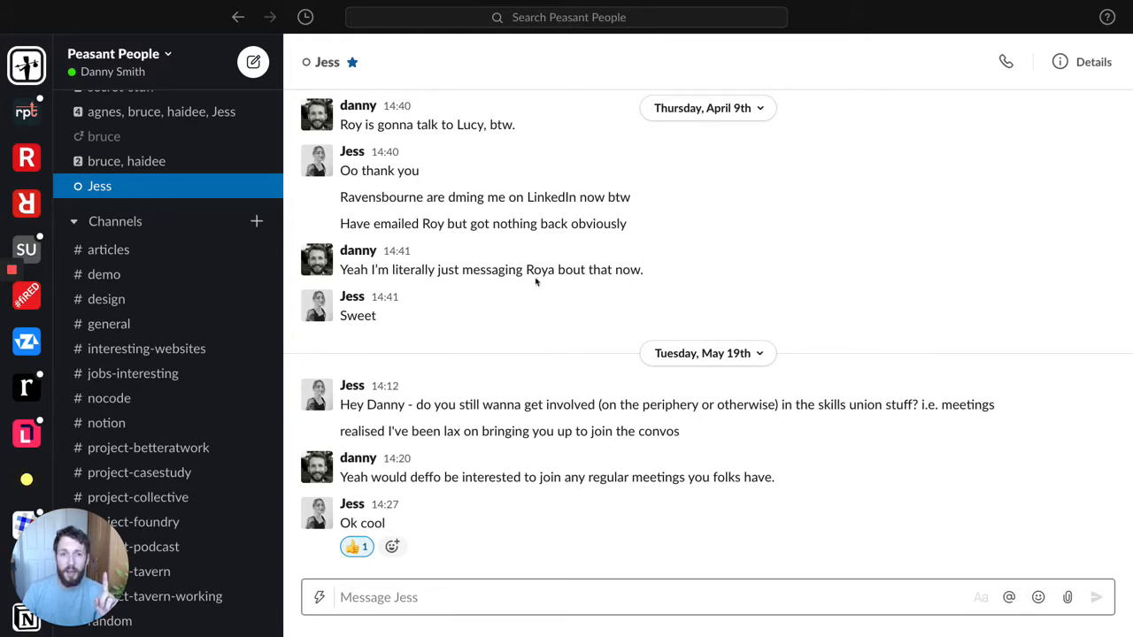
{"action": "mouse_move", "coordinate": [464, 315]}
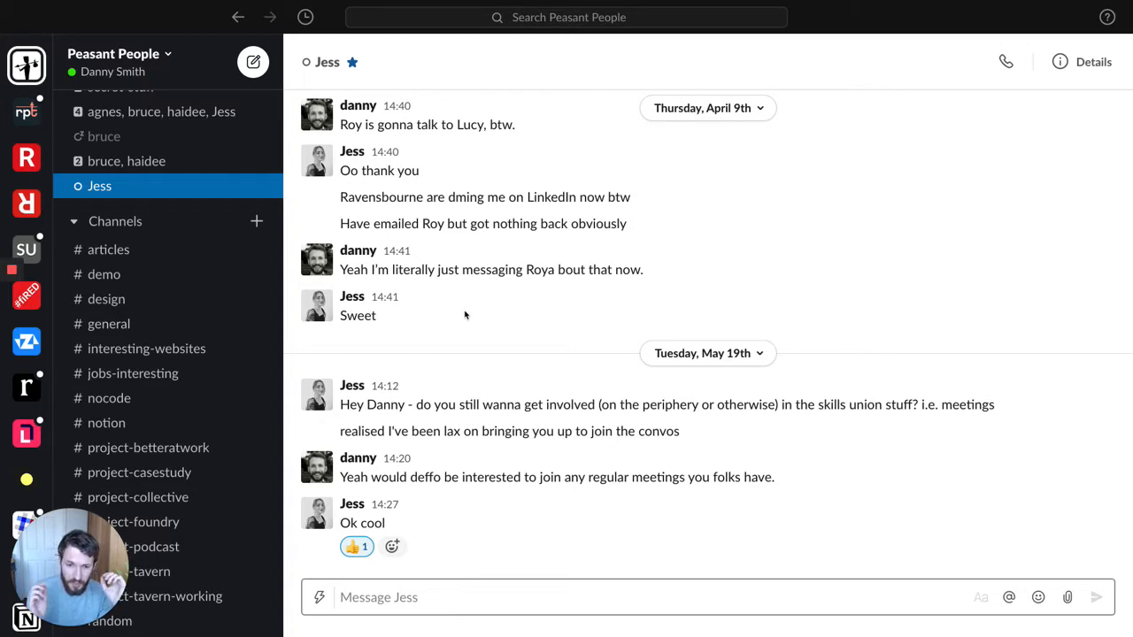
{"action": "mouse_move", "coordinate": [233, 185]}
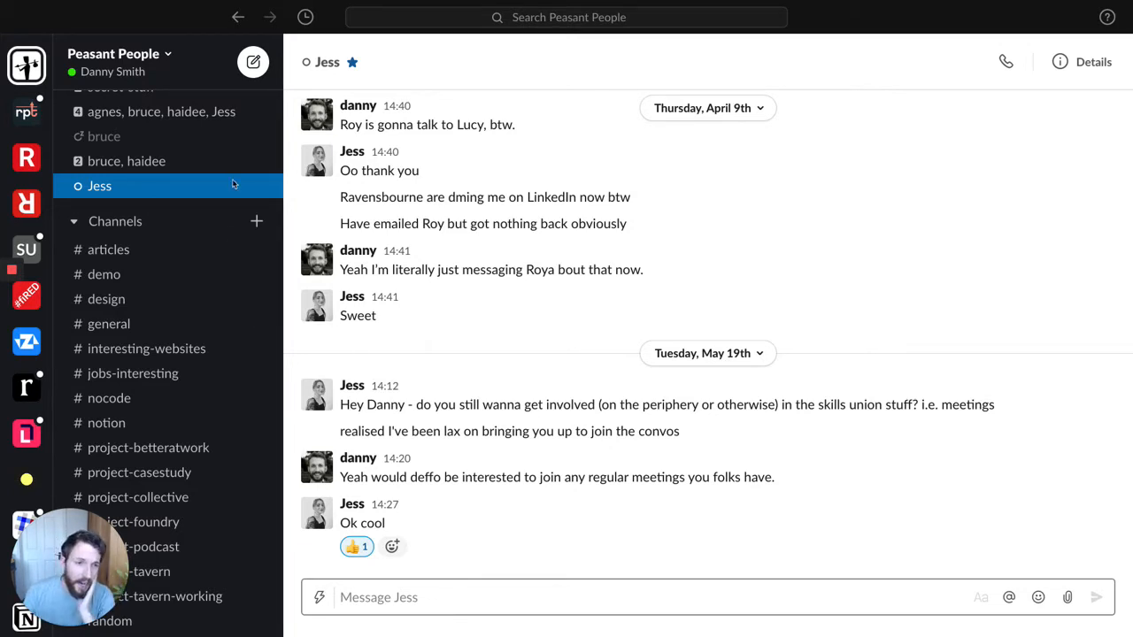
{"action": "scroll", "scroll_direction": "up", "scroll_amount": 3}
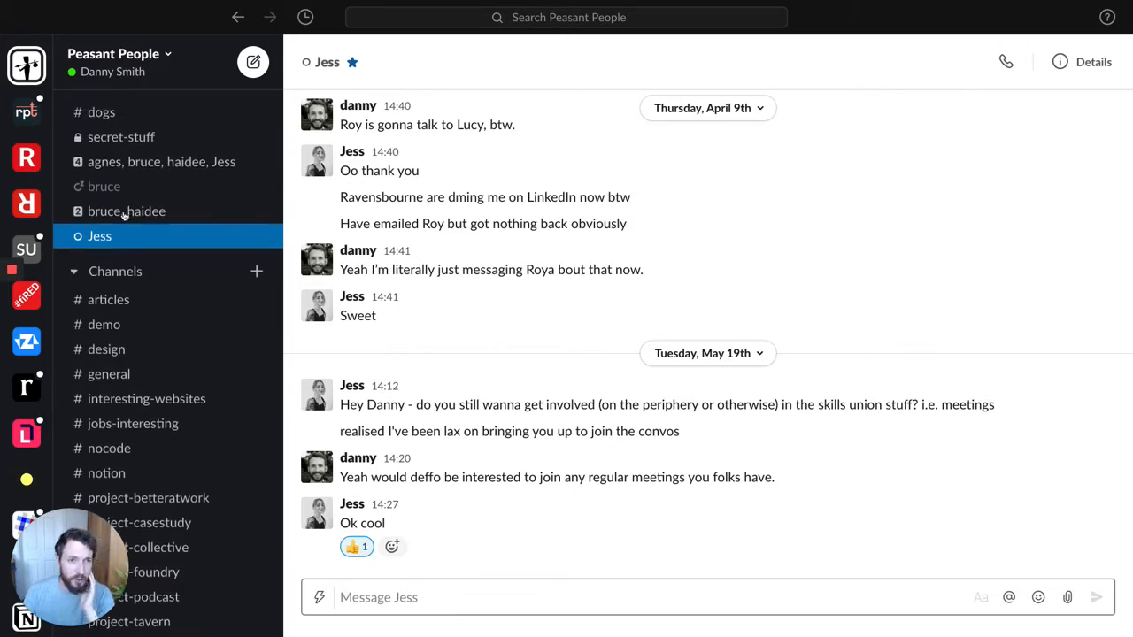
{"action": "left_click", "coordinate": [125, 210]}
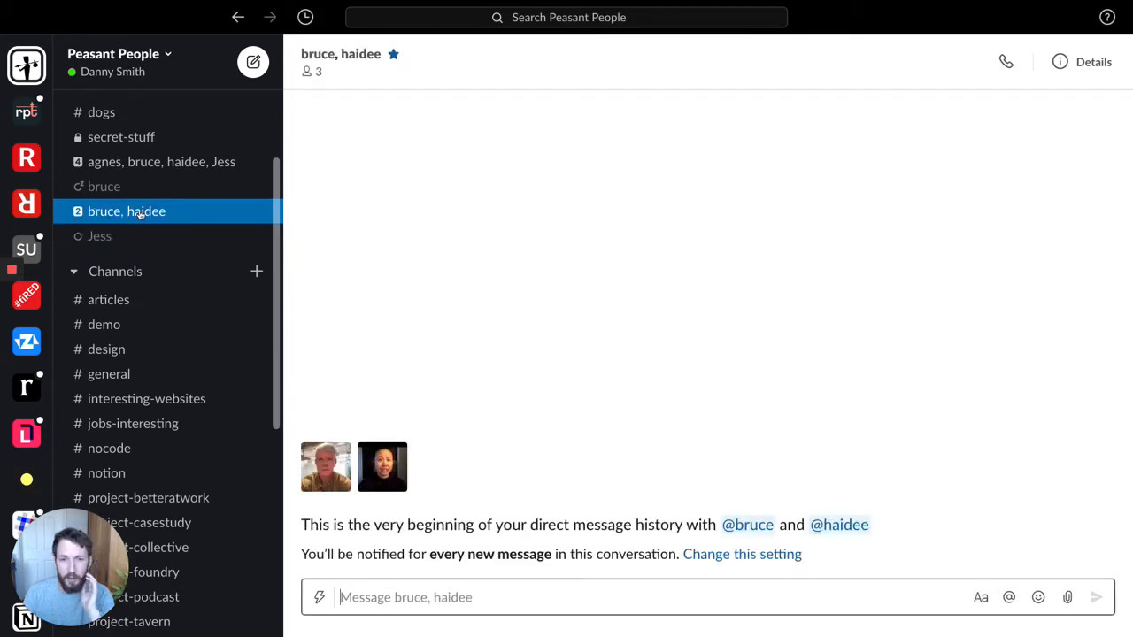
{"action": "mouse_move", "coordinate": [161, 161]}
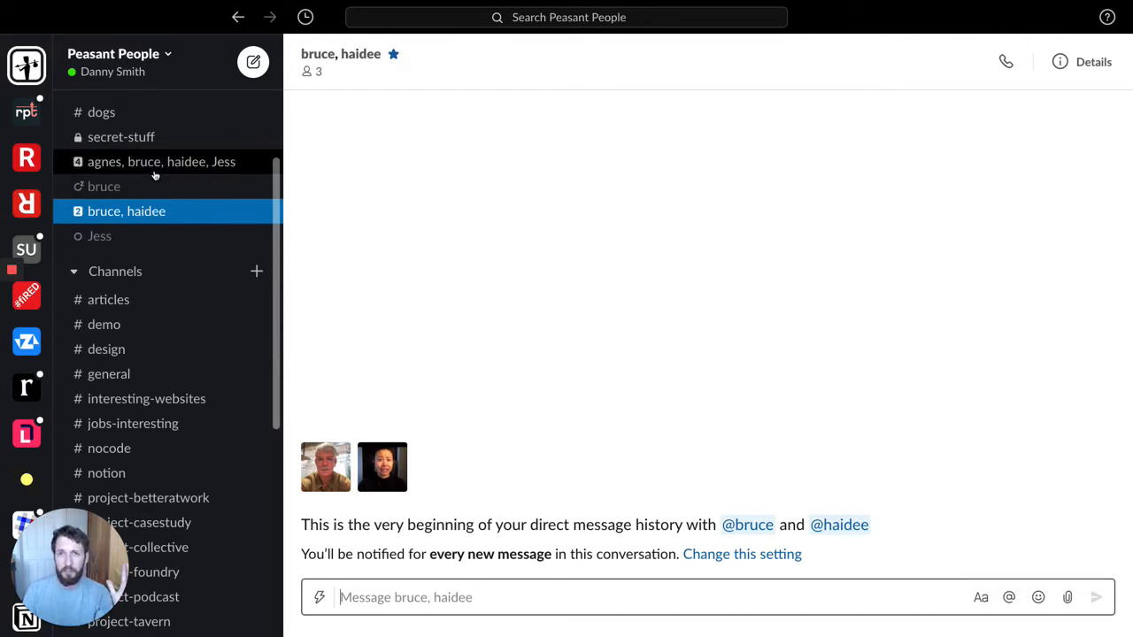
{"action": "mouse_move", "coordinate": [204, 166]}
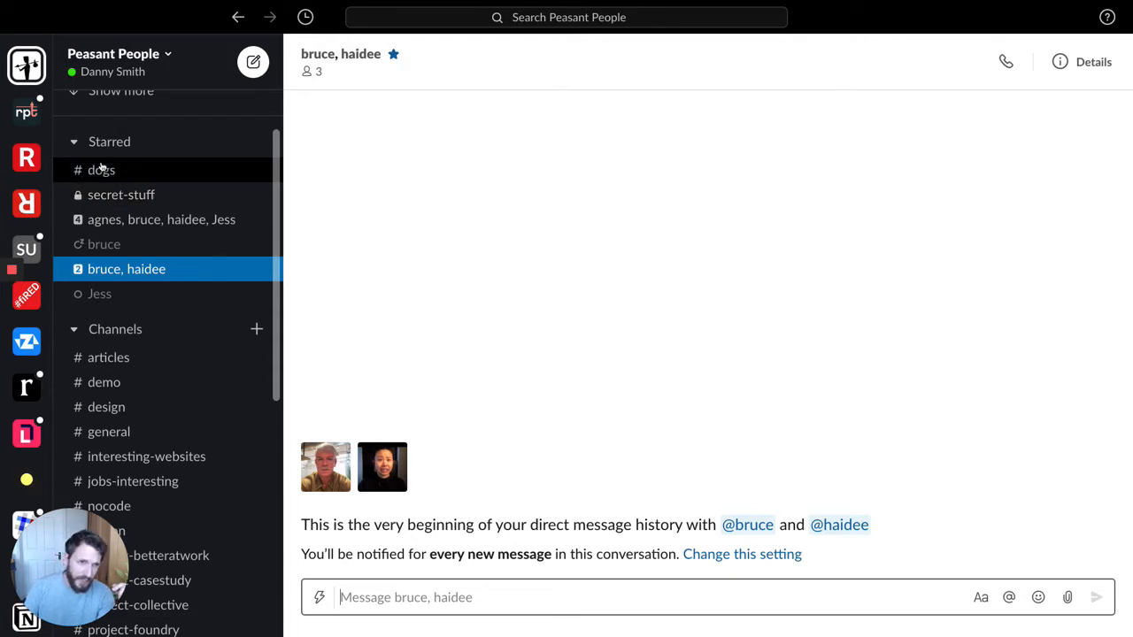
{"action": "mouse_move", "coordinate": [120, 193]}
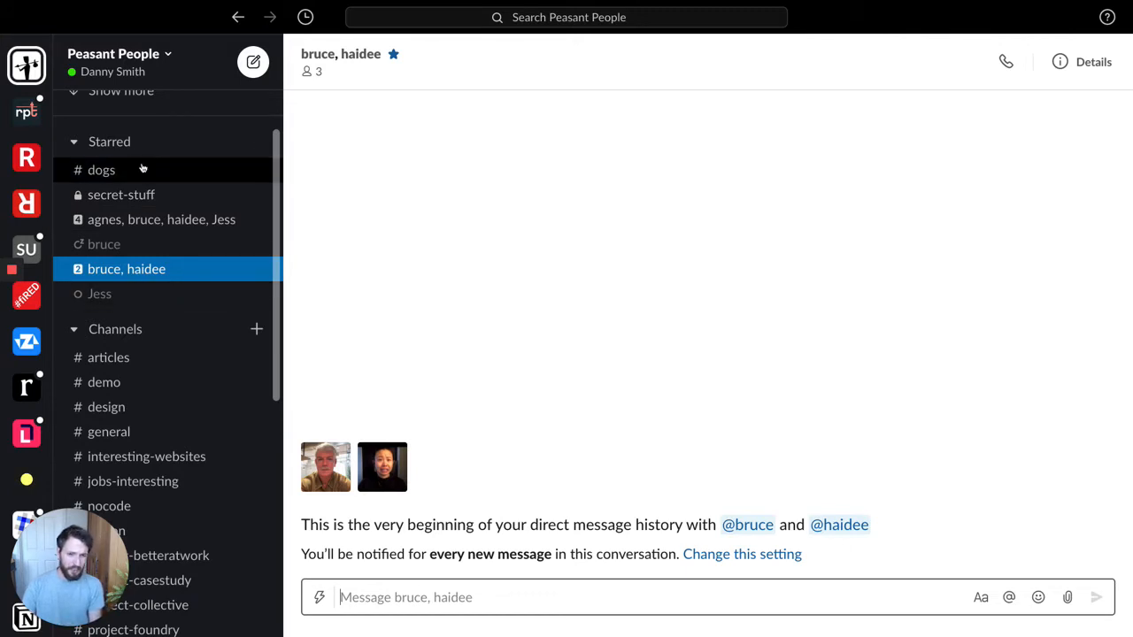
{"action": "mouse_move", "coordinate": [120, 195]}
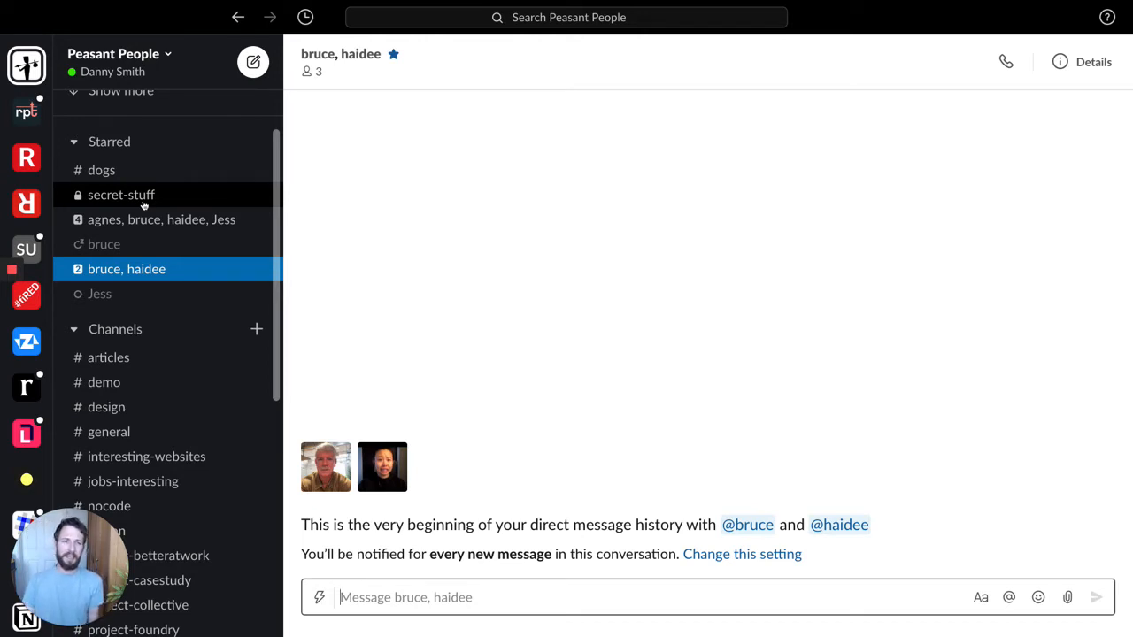
{"action": "mouse_move", "coordinate": [223, 407]}
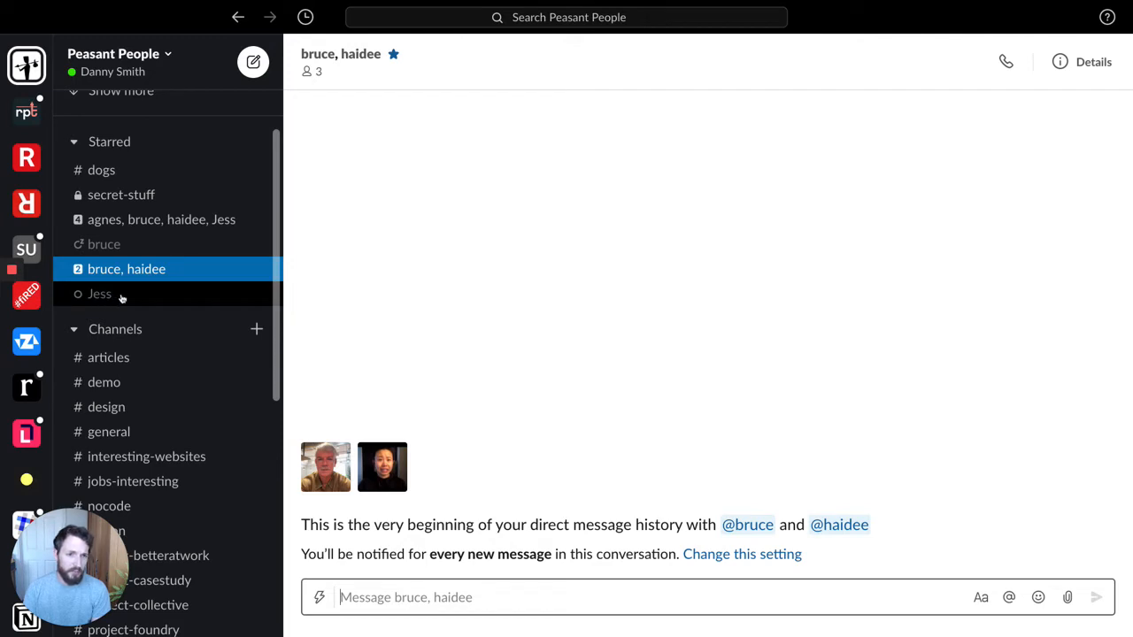
Return to the one-to-one conversation with Jess from the Starred section
{"action": "left_click", "coordinate": [99, 294]}
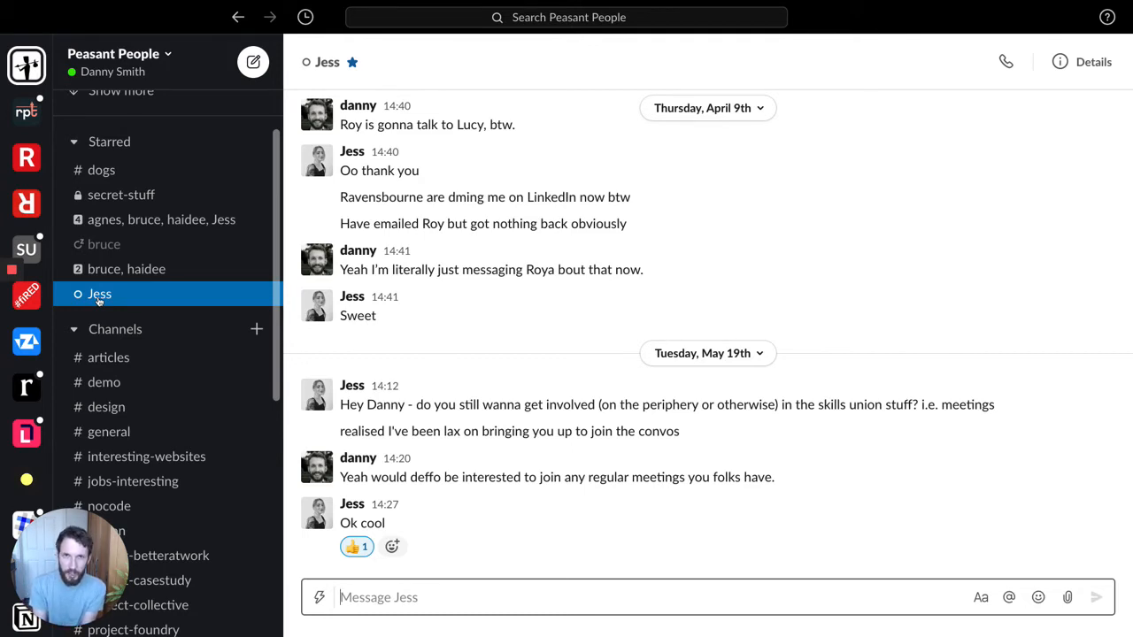
{"action": "mouse_move", "coordinate": [127, 269]}
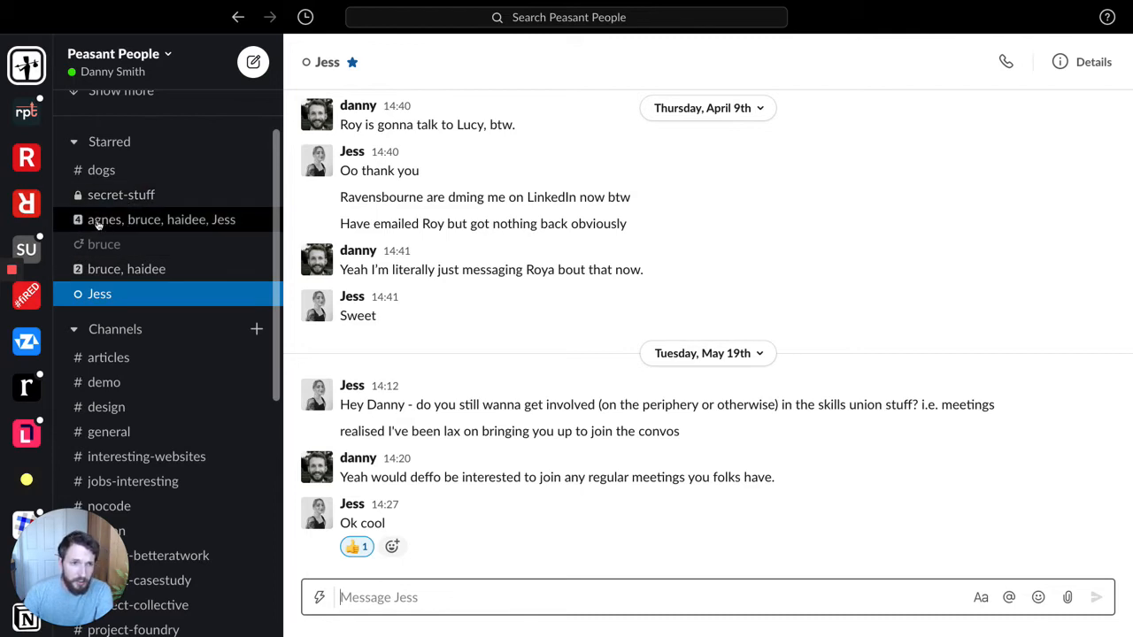
{"action": "left_click", "coordinate": [161, 220]}
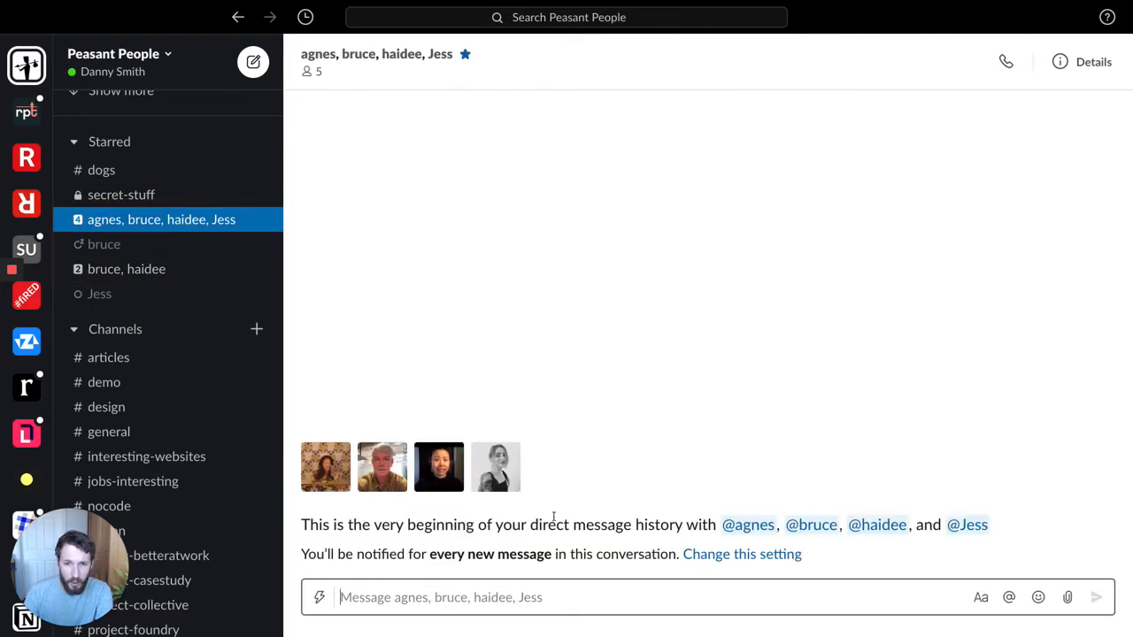
{"action": "mouse_move", "coordinate": [435, 179]}
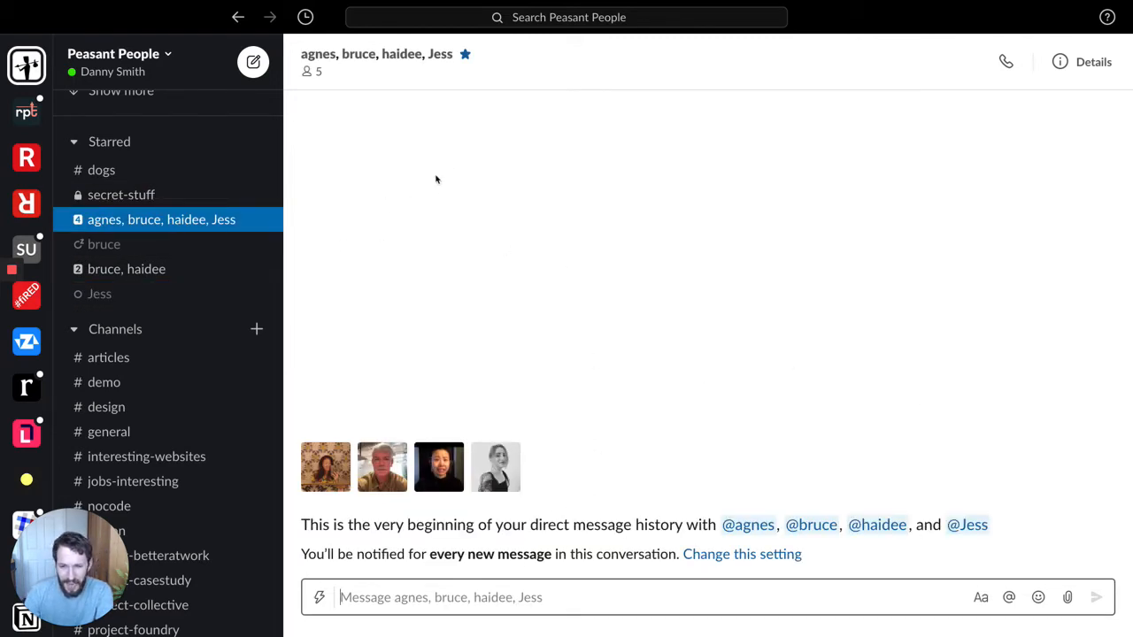
{"action": "mouse_move", "coordinate": [476, 355]}
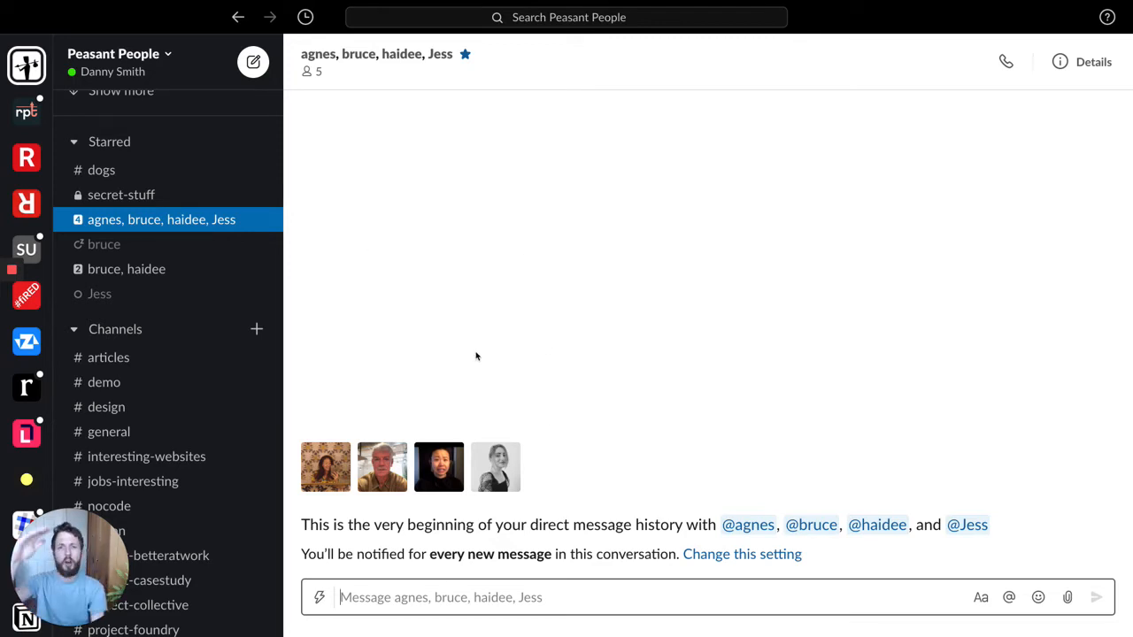
{"action": "mouse_move", "coordinate": [540, 371]}
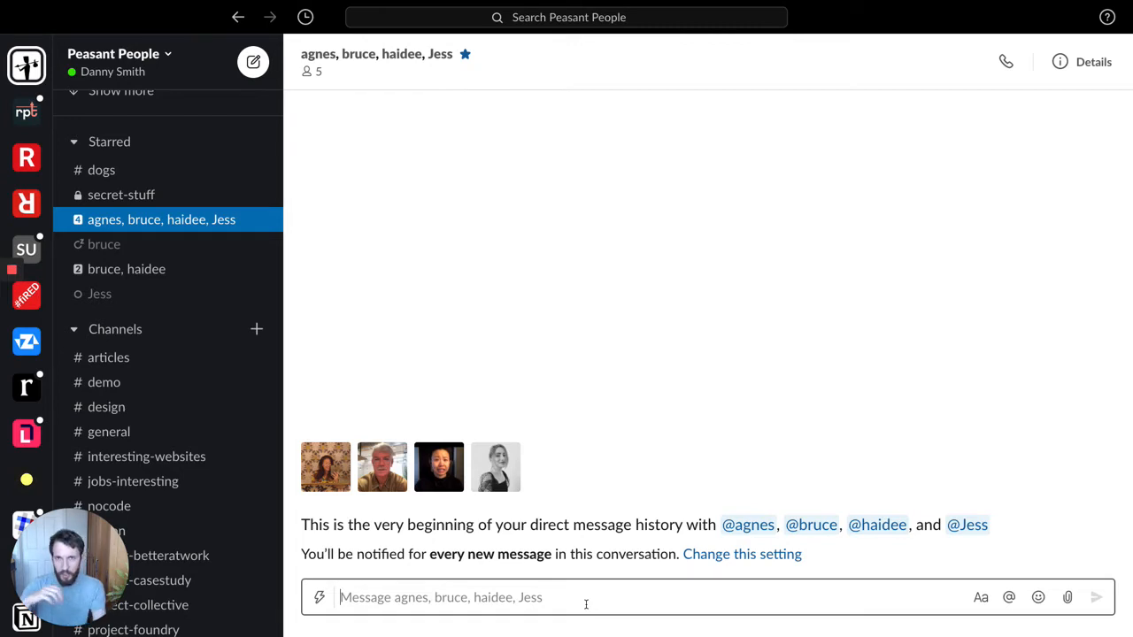
{"action": "mouse_move", "coordinate": [709, 272]}
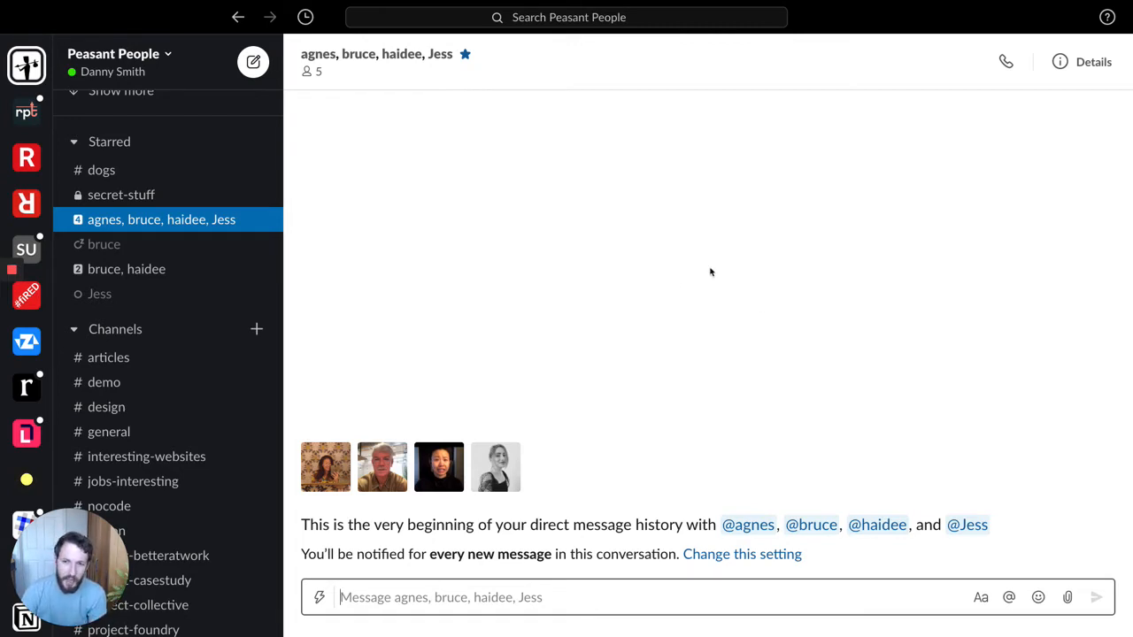
{"action": "mouse_move", "coordinate": [496, 303]}
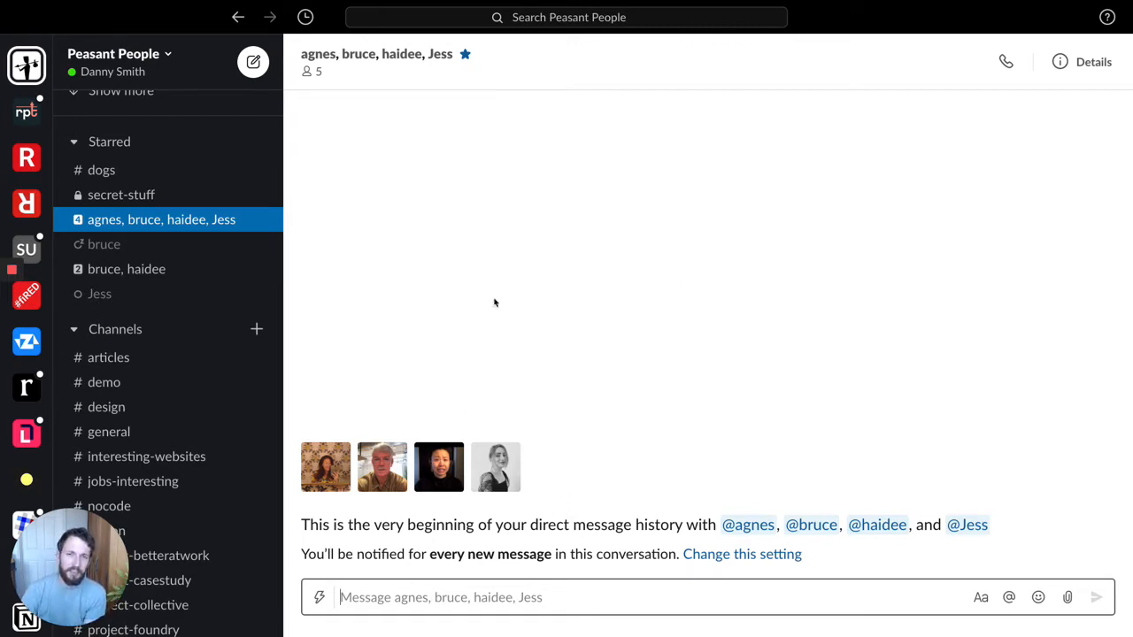
{"action": "mouse_move", "coordinate": [383, 487]}
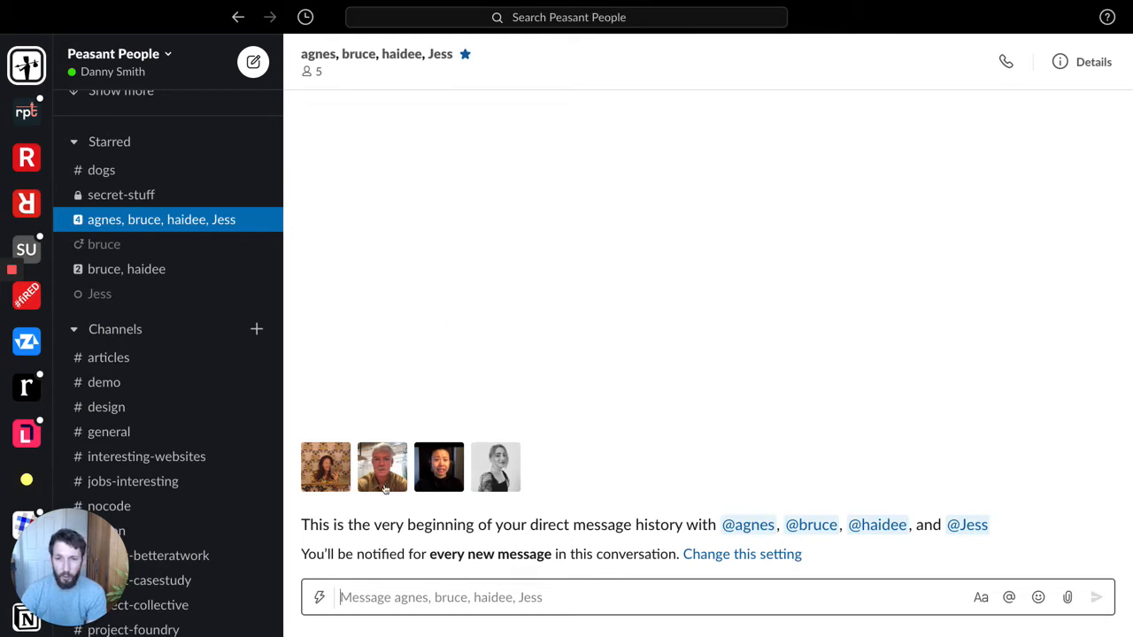
{"action": "mouse_move", "coordinate": [384, 345]}
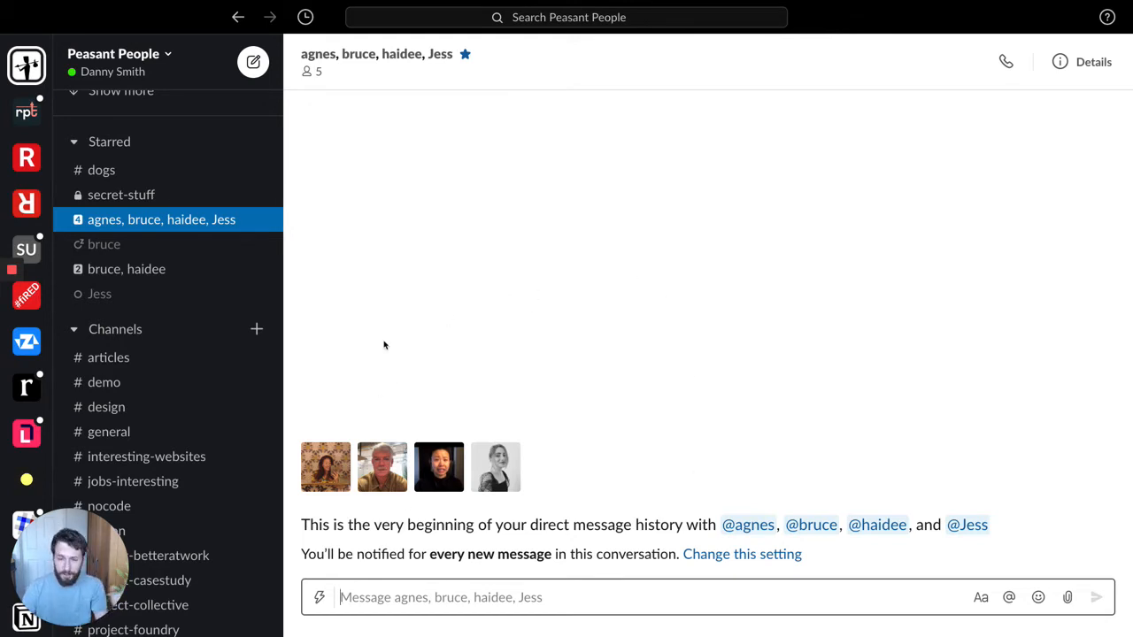
{"action": "mouse_move", "coordinate": [432, 276]}
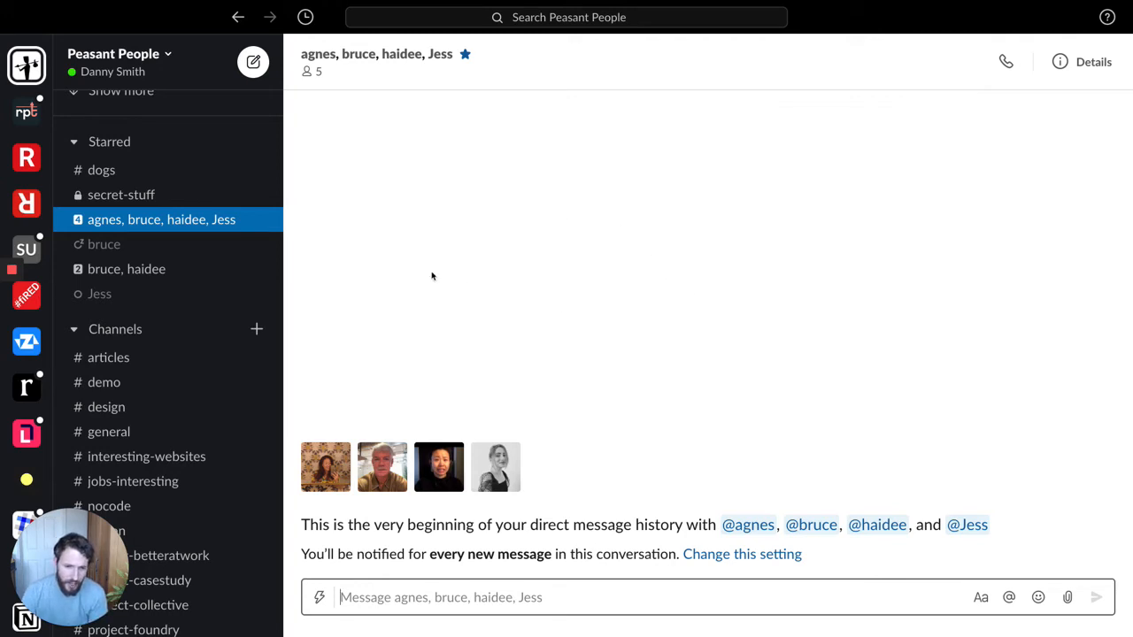
{"action": "mouse_move", "coordinate": [588, 435]}
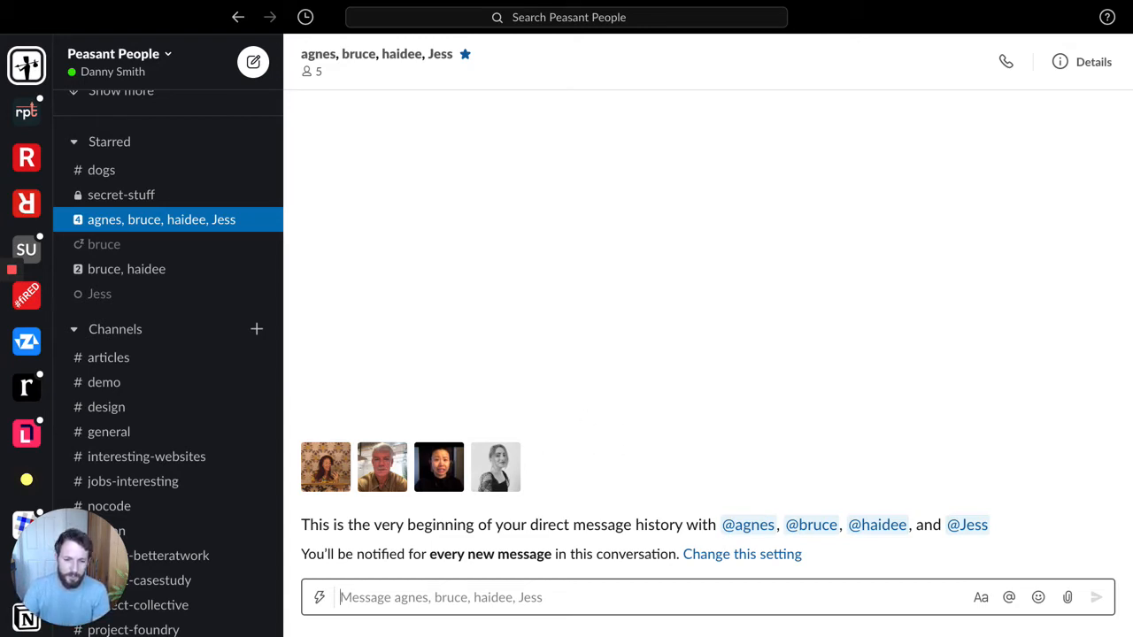
{"action": "mouse_move", "coordinate": [379, 46]}
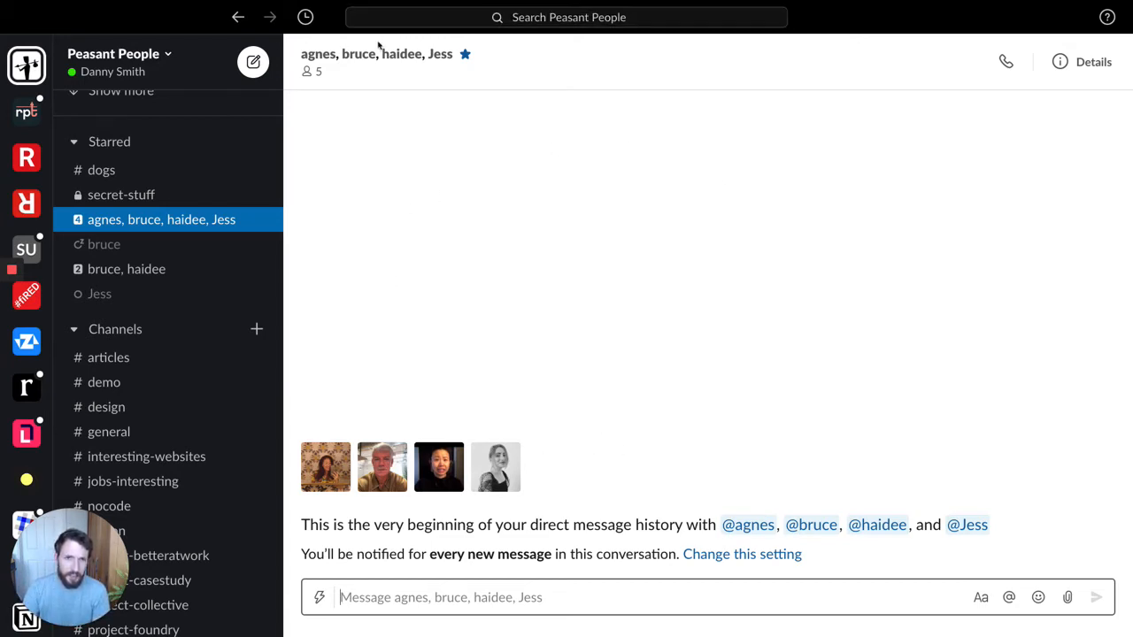
{"action": "mouse_move", "coordinate": [318, 92]}
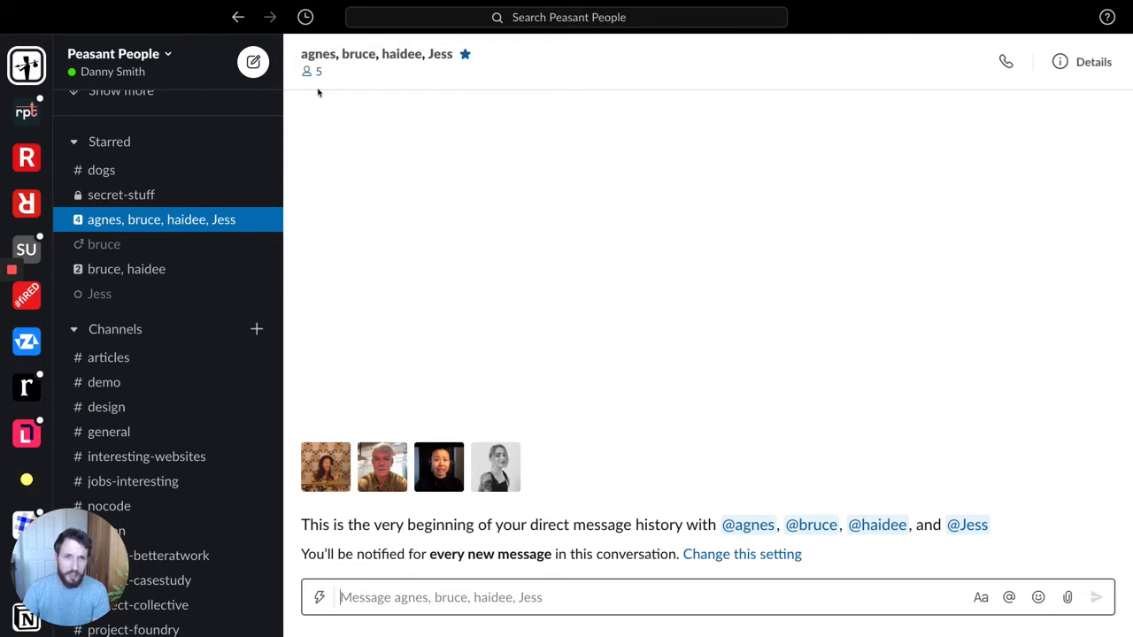
{"action": "mouse_move", "coordinate": [475, 156]}
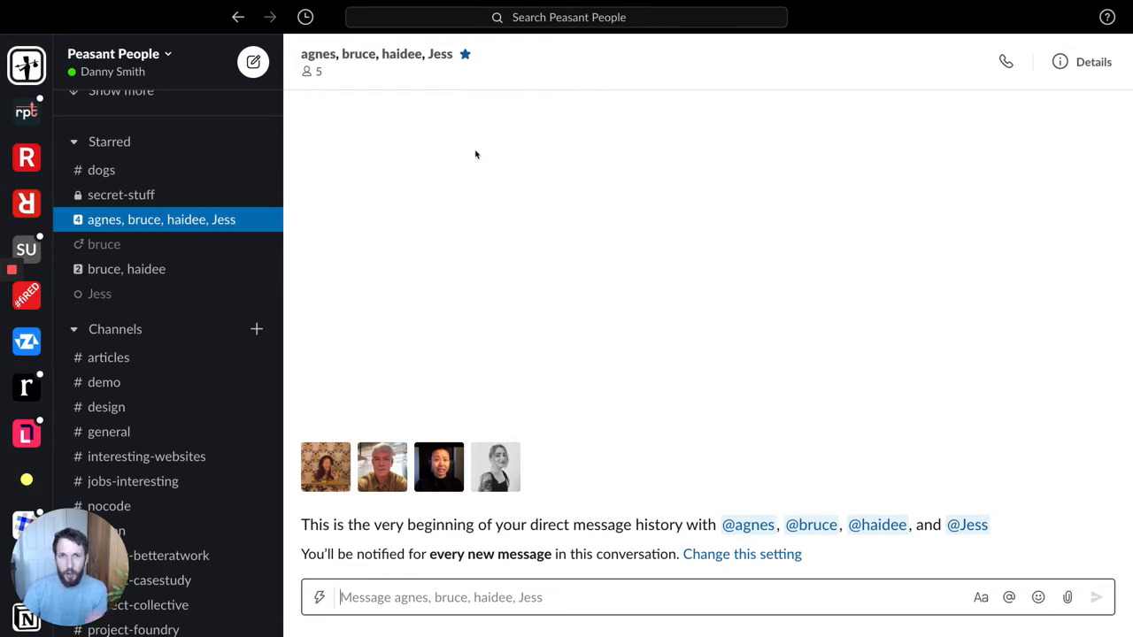
{"action": "mouse_move", "coordinate": [506, 134]}
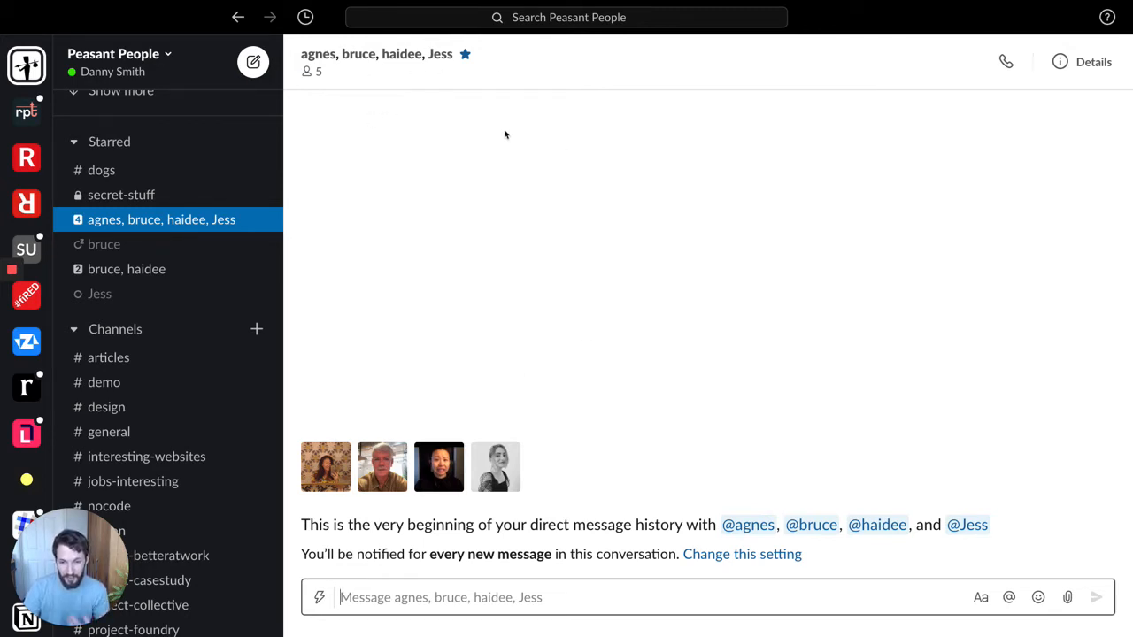
{"action": "mouse_move", "coordinate": [478, 356]}
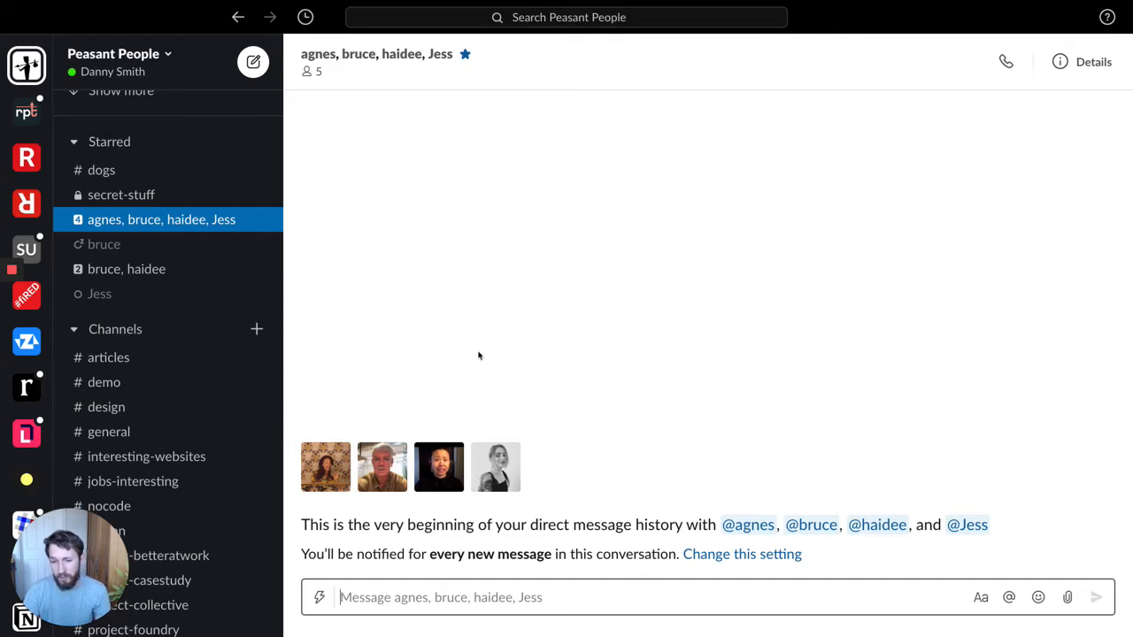
{"action": "mouse_move", "coordinate": [380, 55]}
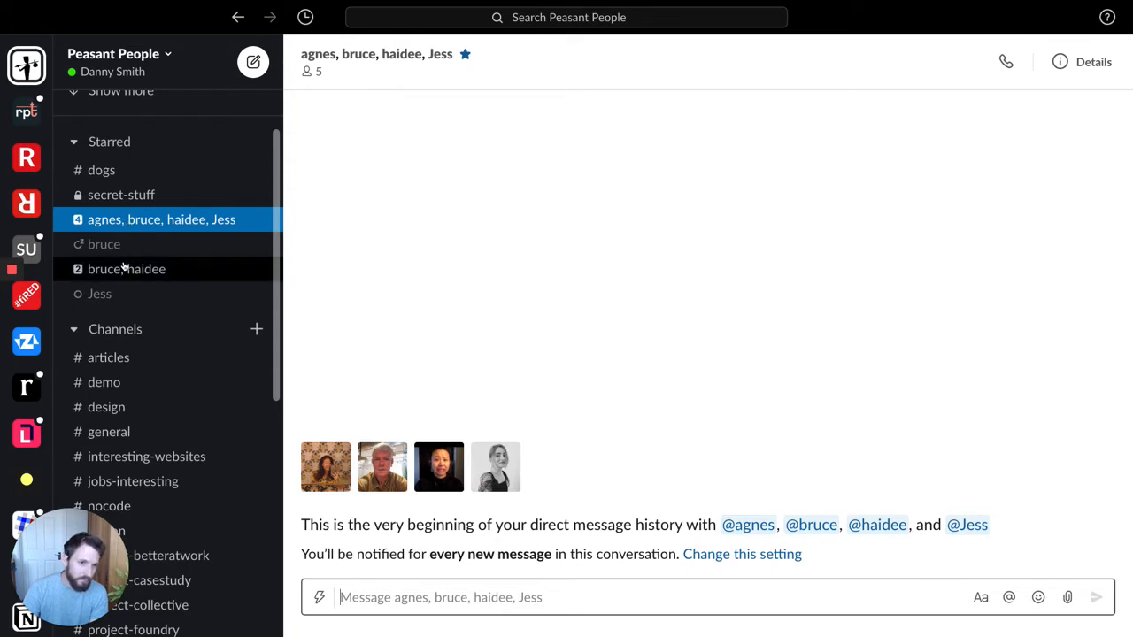
{"action": "mouse_move", "coordinate": [180, 233]}
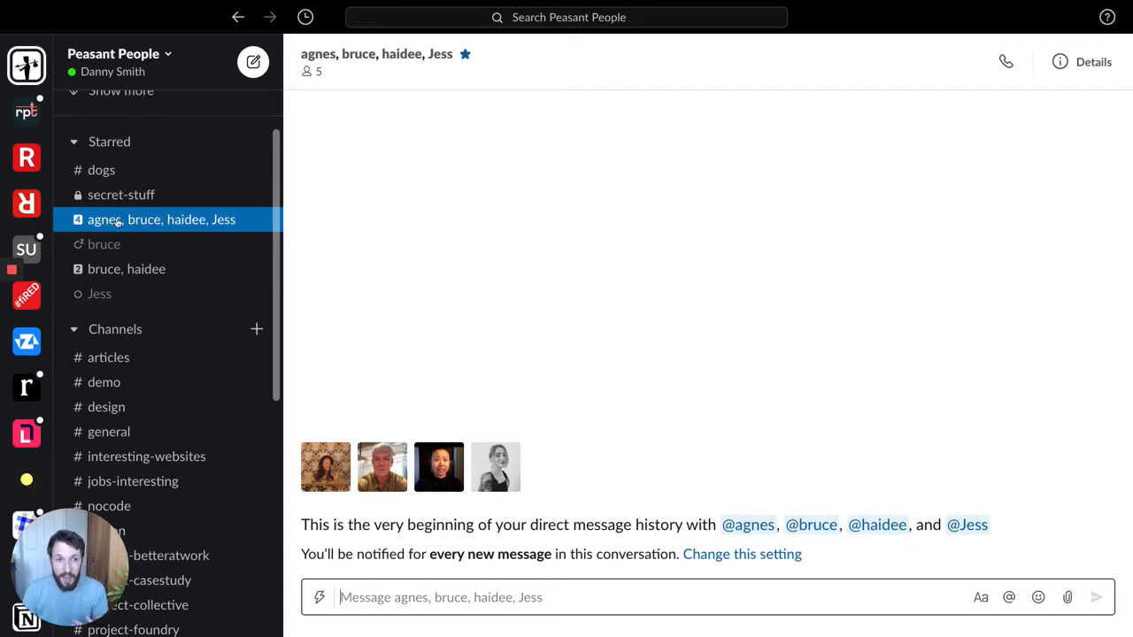
{"action": "mouse_move", "coordinate": [213, 225]}
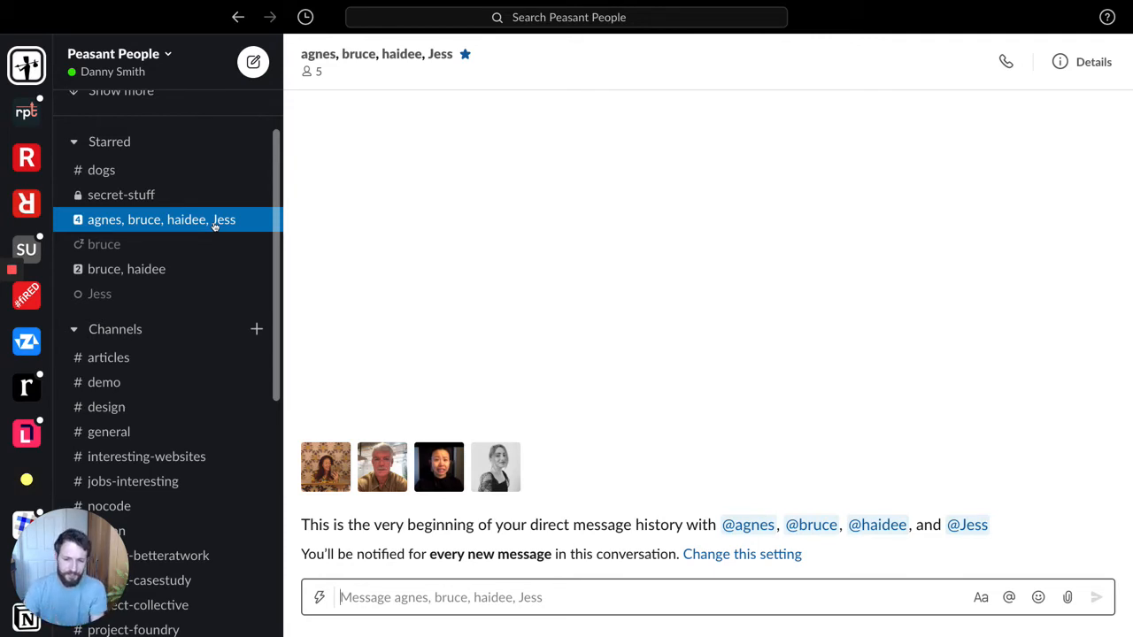
{"action": "mouse_move", "coordinate": [409, 64]}
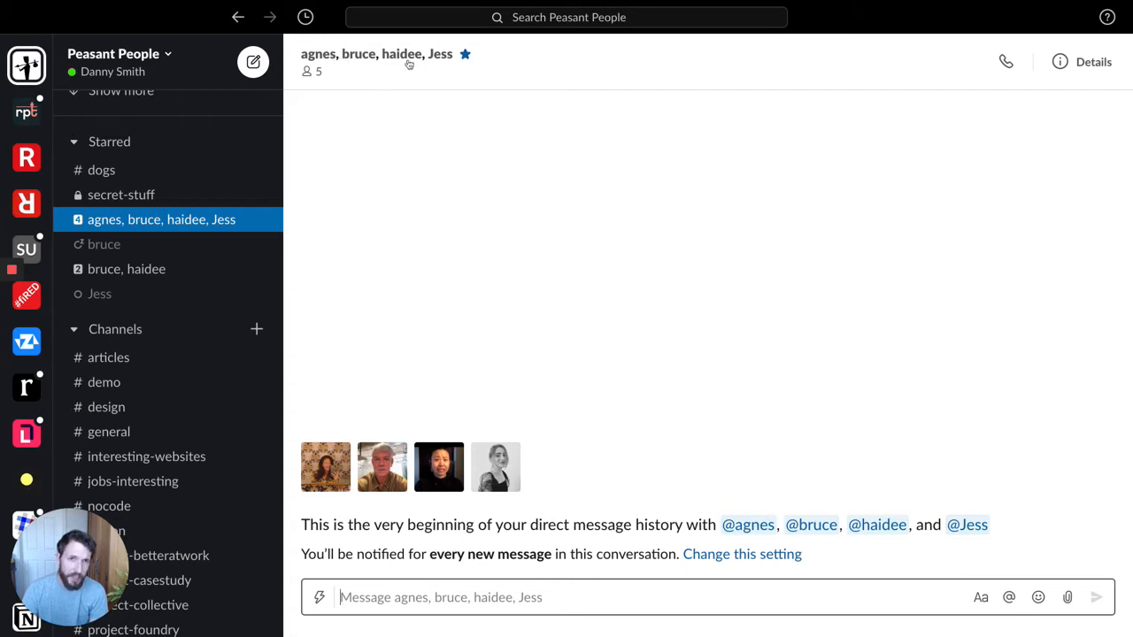
{"action": "mouse_move", "coordinate": [568, 237]}
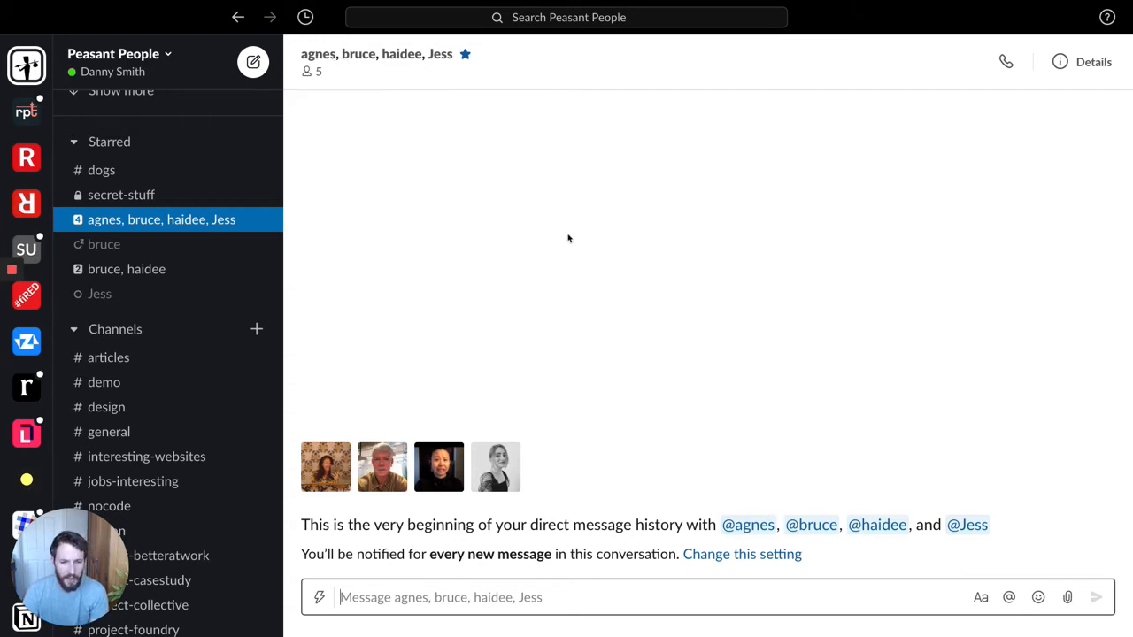
{"action": "mouse_move", "coordinate": [539, 285]}
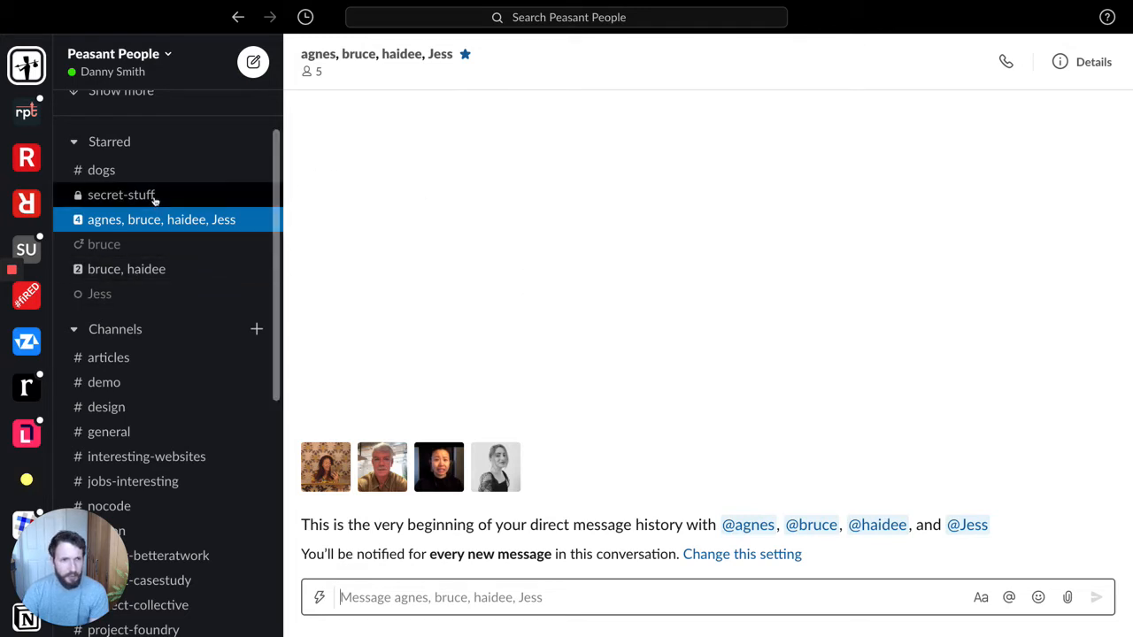
{"action": "left_click", "coordinate": [120, 195]}
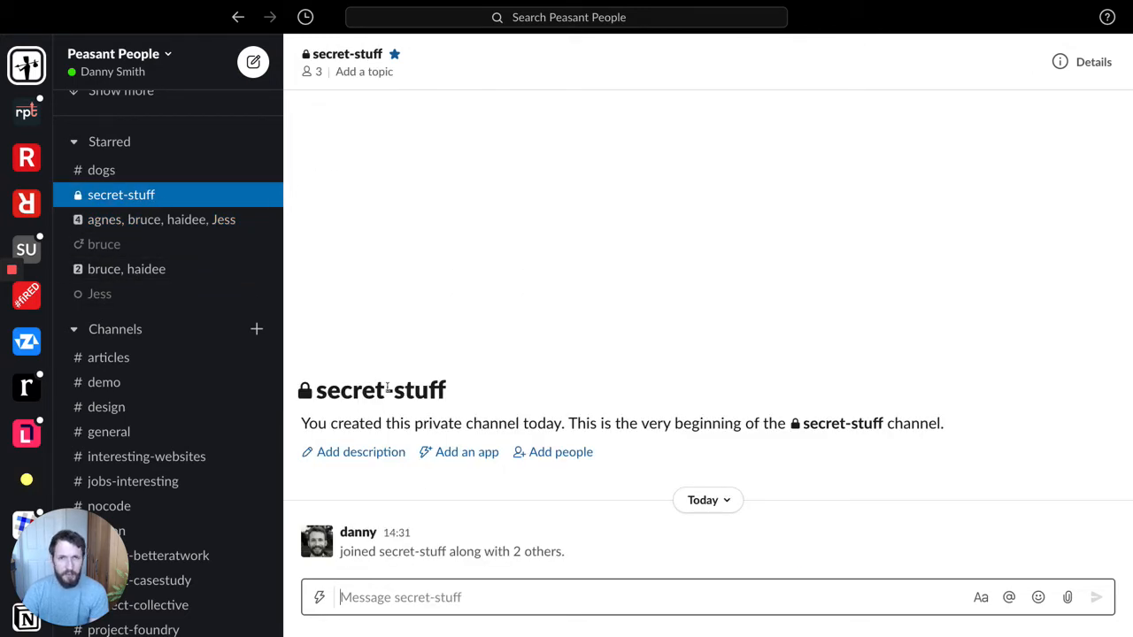
{"action": "mouse_move", "coordinate": [312, 71]}
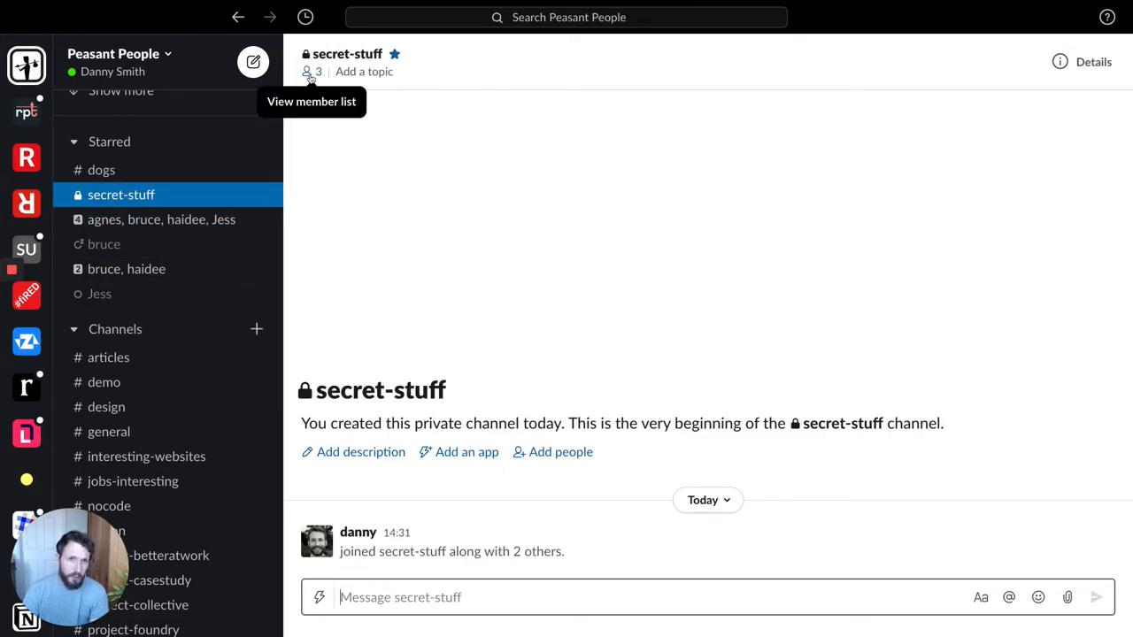
{"action": "left_click", "coordinate": [318, 70]}
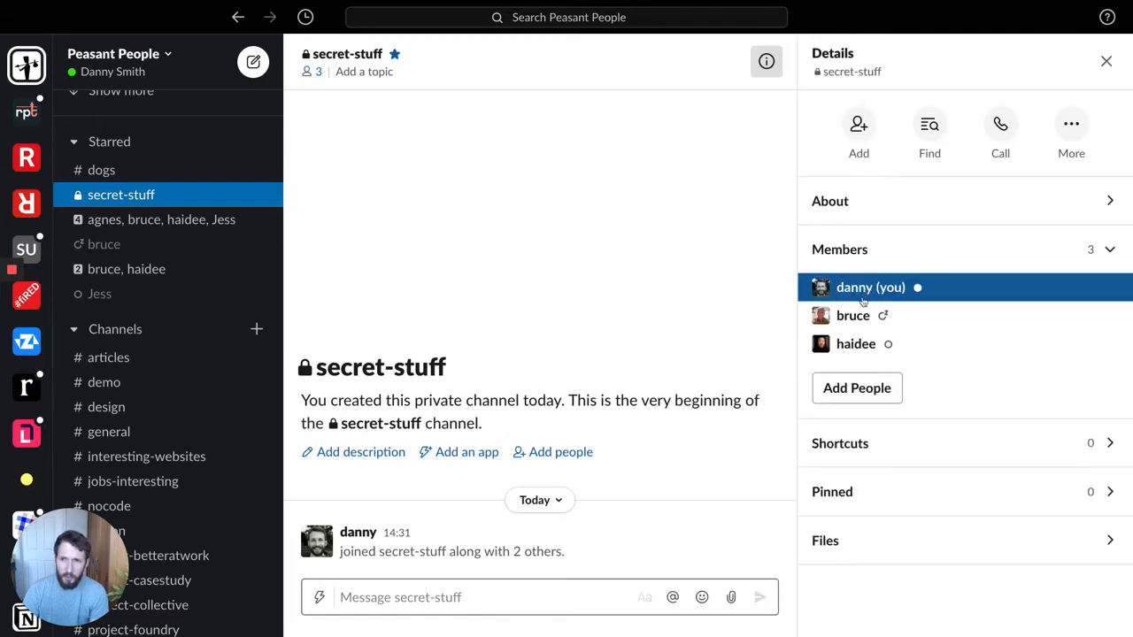
{"action": "mouse_move", "coordinate": [1096, 113]}
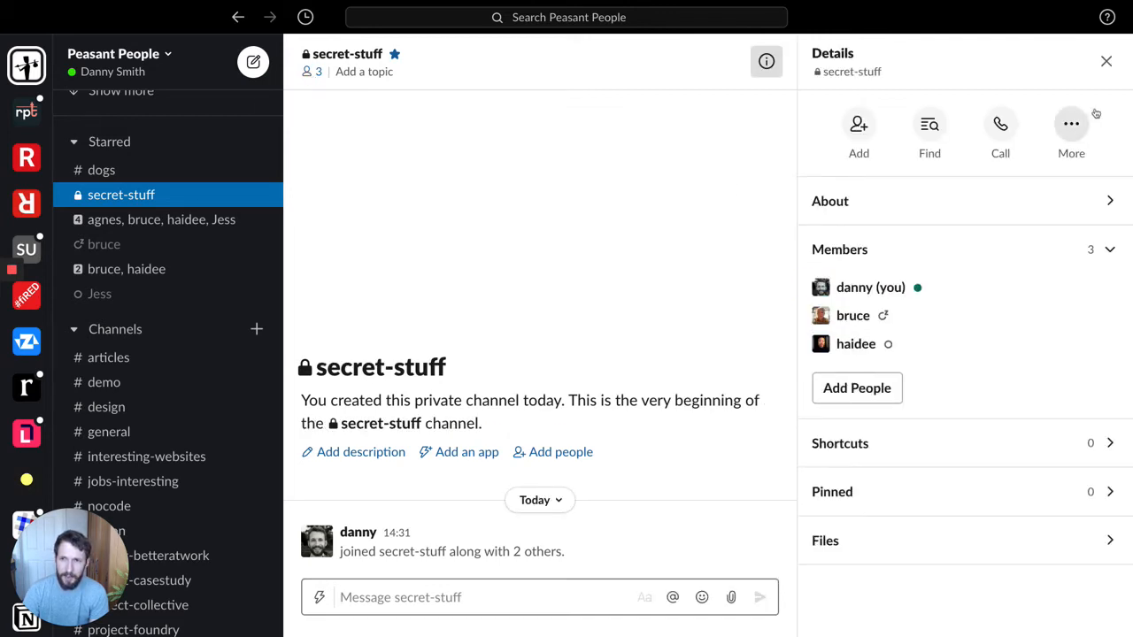
{"action": "left_click", "coordinate": [1105, 61]}
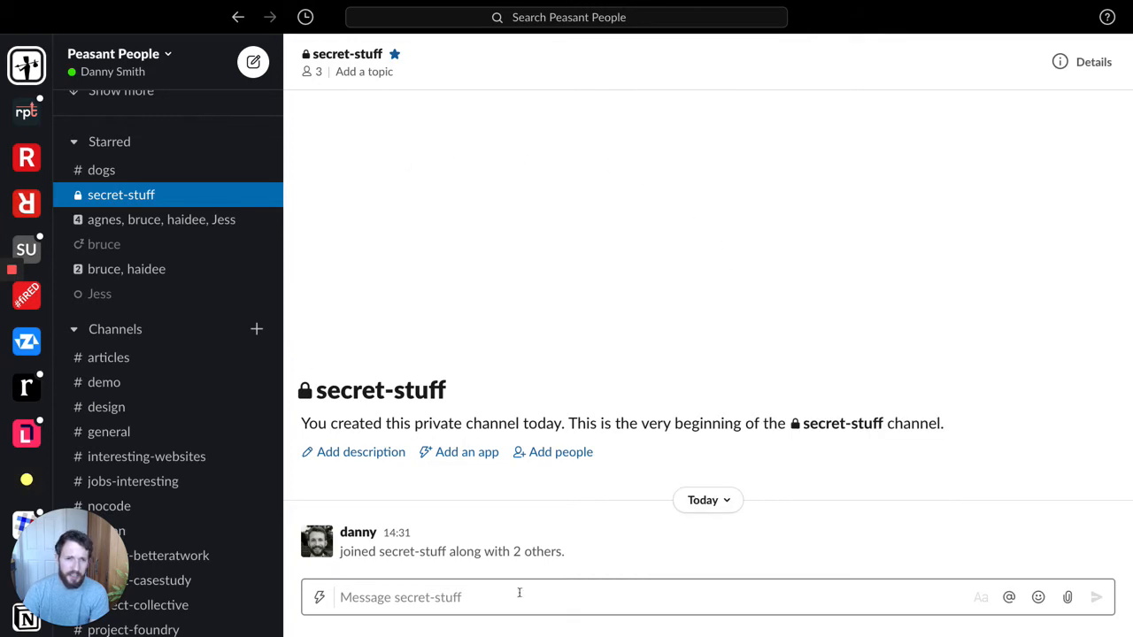
{"action": "mouse_move", "coordinate": [548, 443]}
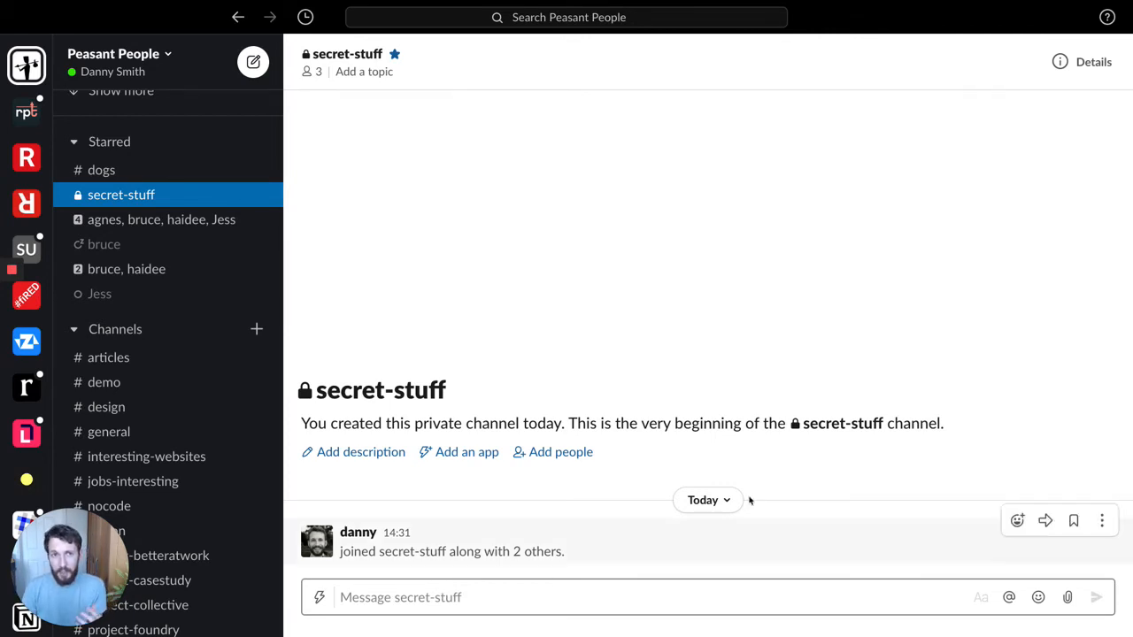
{"action": "mouse_move", "coordinate": [496, 271]}
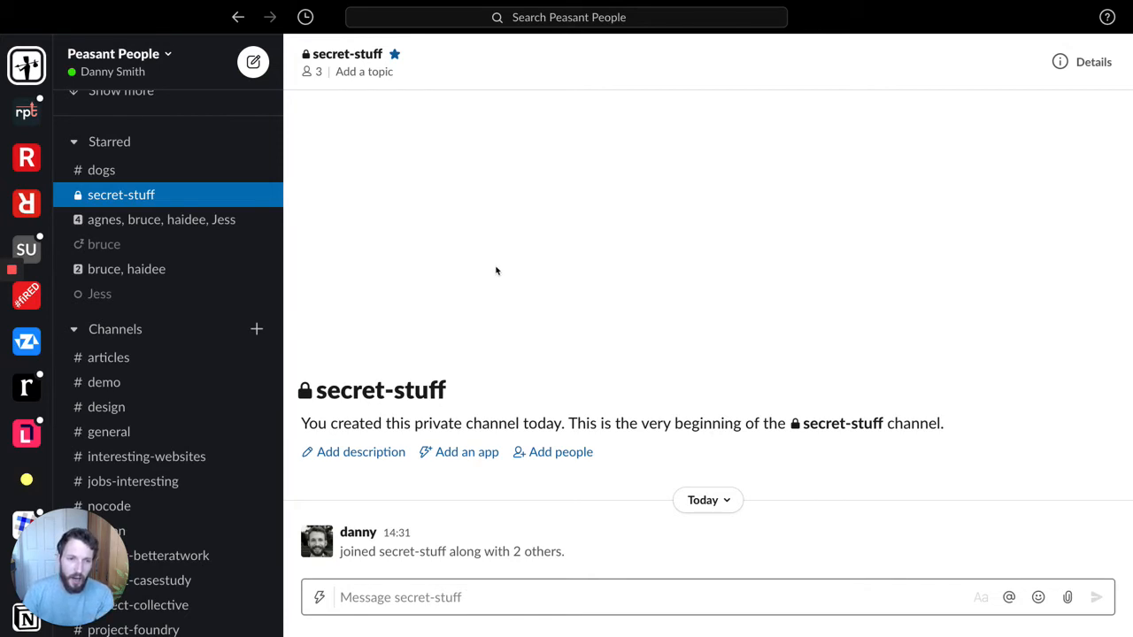
{"action": "mouse_move", "coordinate": [315, 259]}
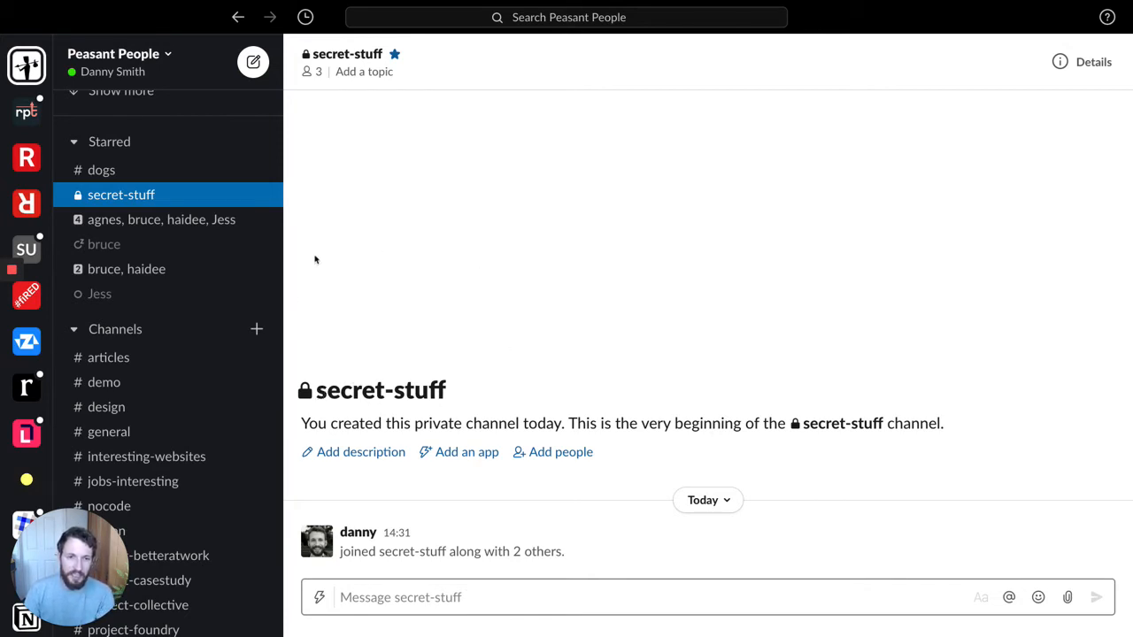
{"action": "mouse_move", "coordinate": [264, 463]}
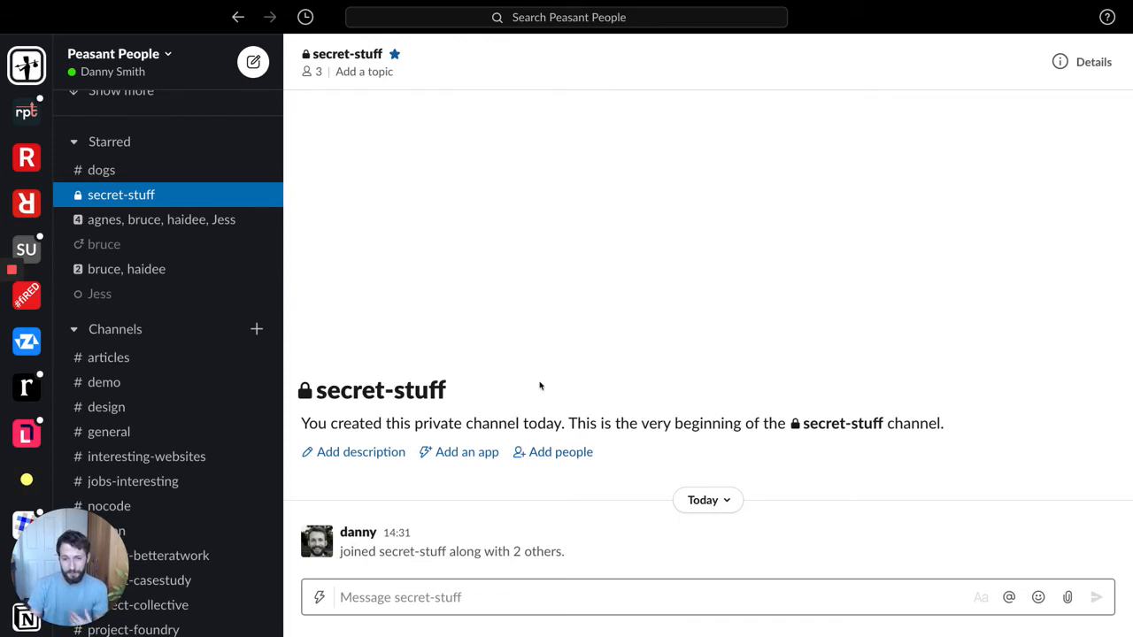
{"action": "mouse_move", "coordinate": [489, 446]}
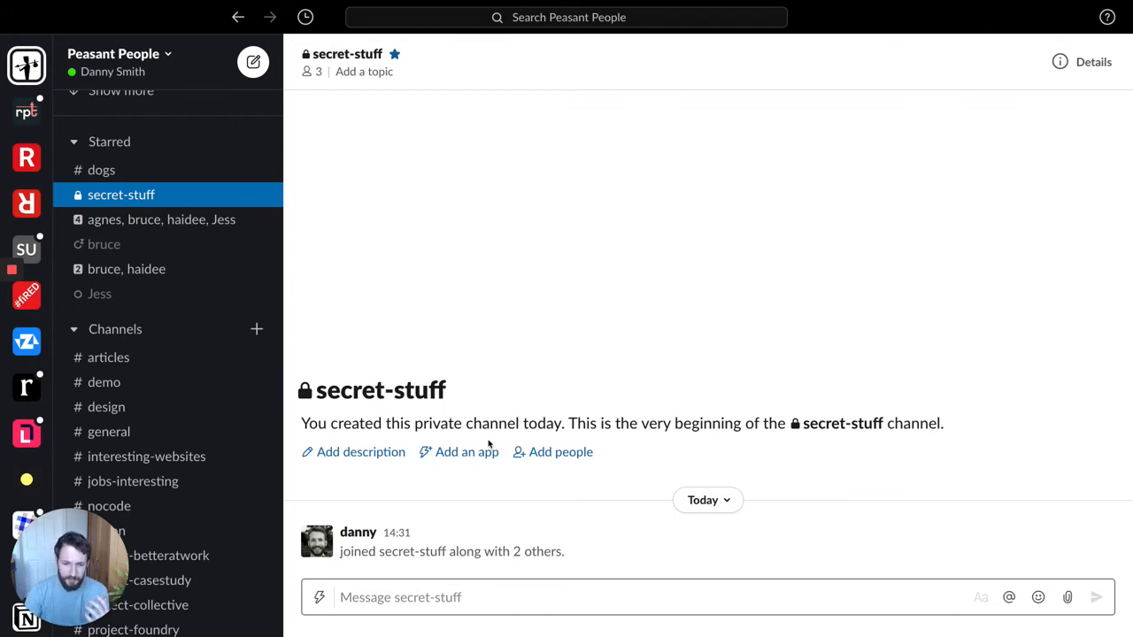
{"action": "mouse_move", "coordinate": [515, 187]}
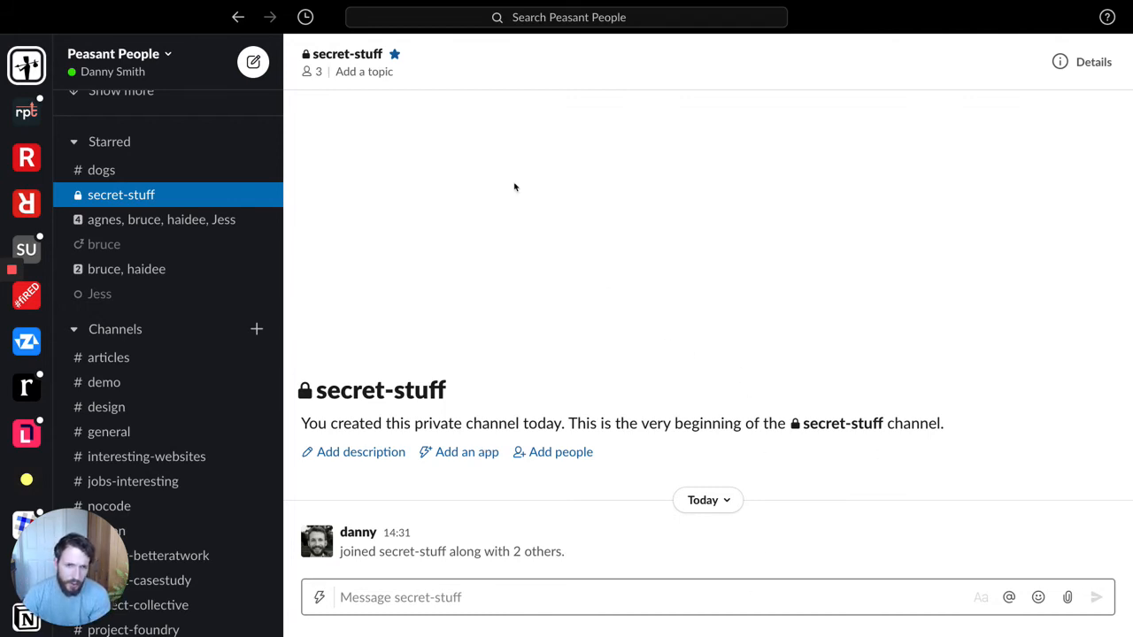
{"action": "mouse_move", "coordinate": [471, 392]}
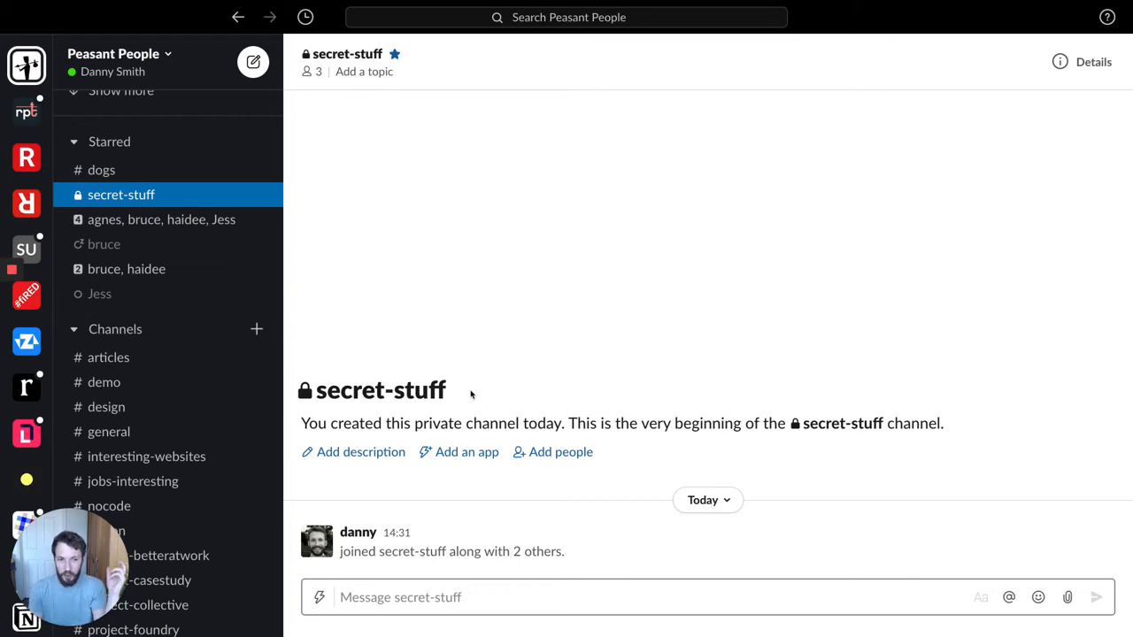
{"action": "mouse_move", "coordinate": [475, 392]}
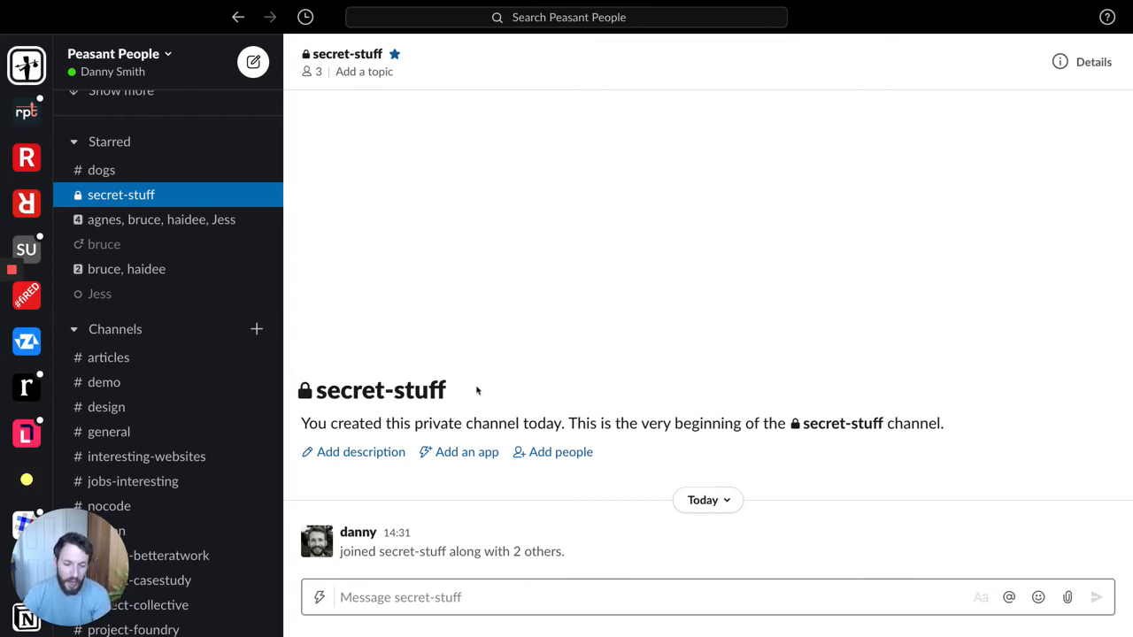
{"action": "mouse_move", "coordinate": [169, 170]}
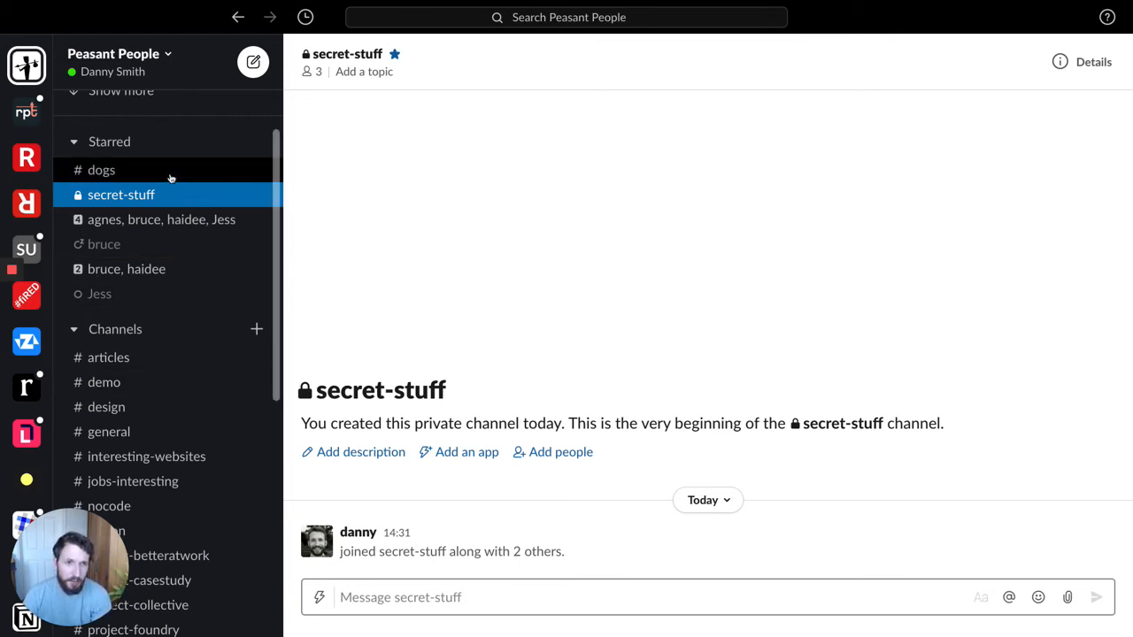
{"action": "mouse_move", "coordinate": [149, 171]}
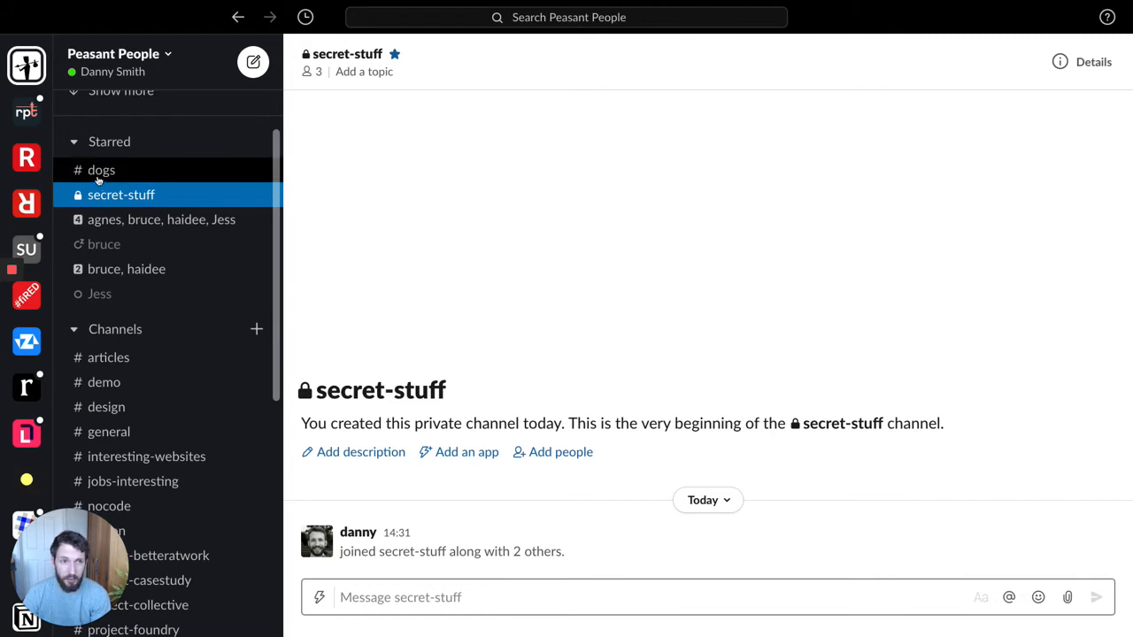
Open the starred #dogs public channel from the sidebar
{"action": "left_click", "coordinate": [101, 170]}
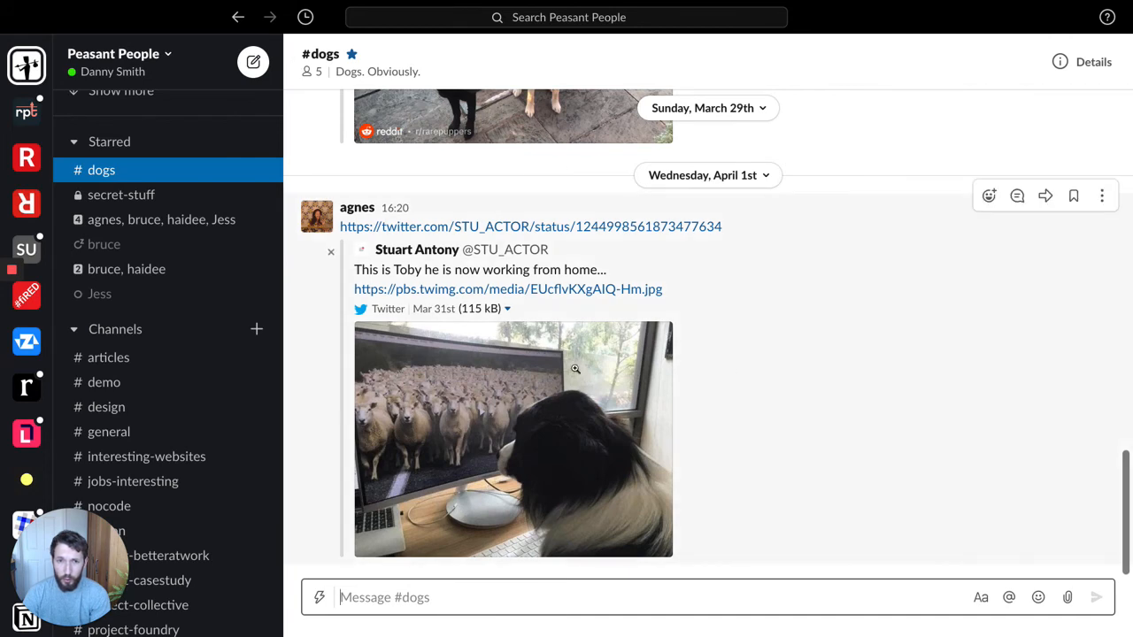
{"action": "mouse_move", "coordinate": [798, 335]}
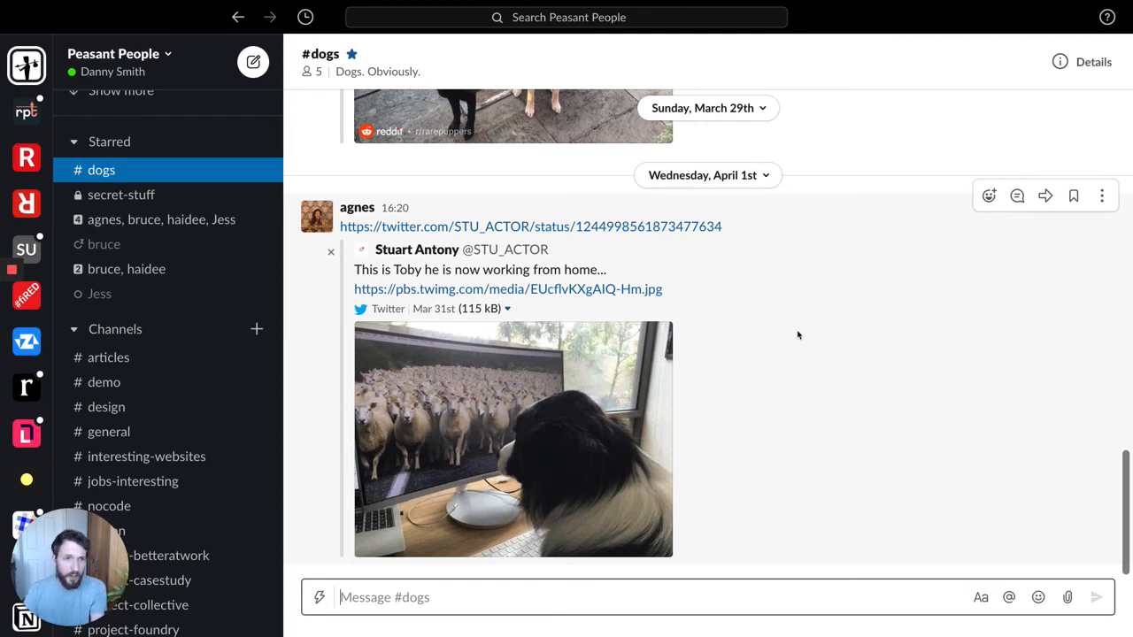
{"action": "mouse_move", "coordinate": [148, 329]}
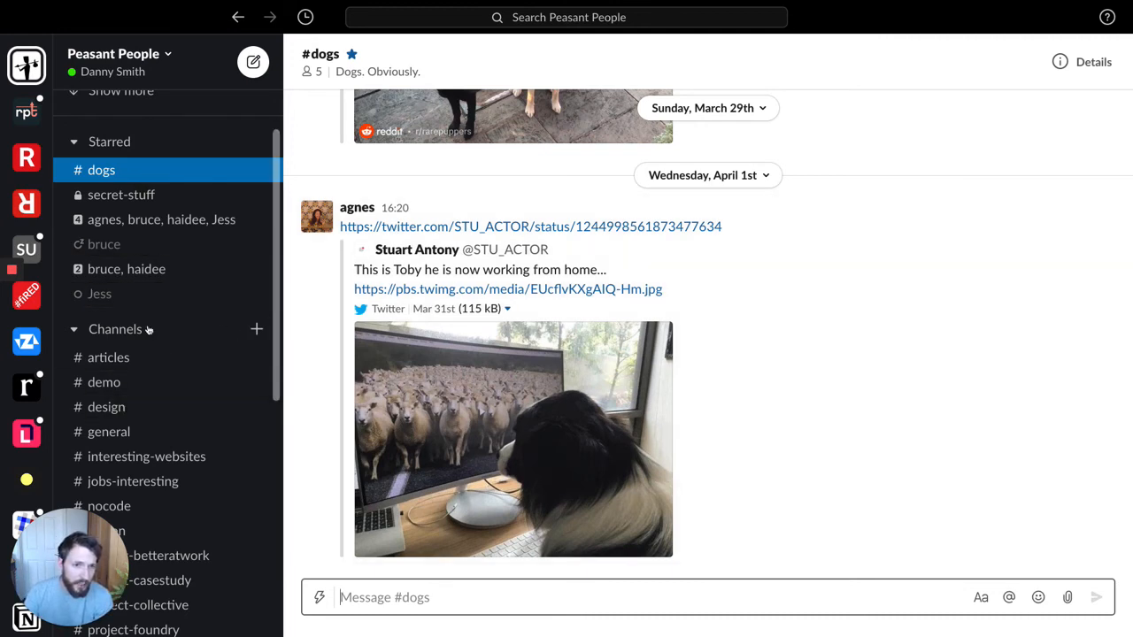
Browse the workspace's channels, search 'tem', and join #temp-invented-project
{"action": "left_click", "coordinate": [256, 329]}
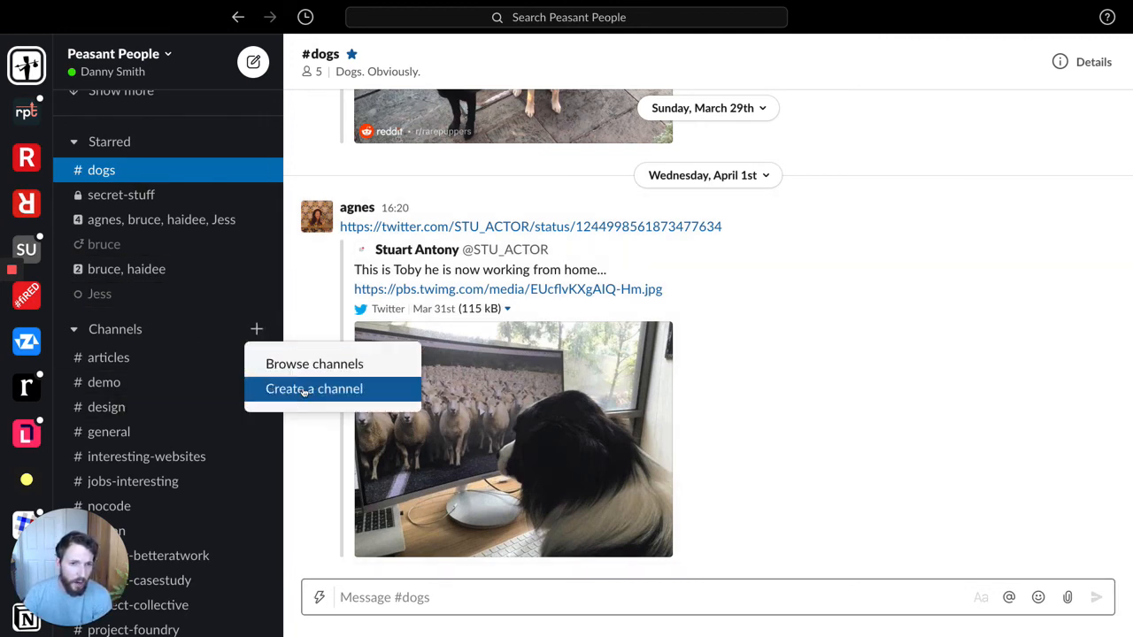
{"action": "left_click", "coordinate": [315, 365]}
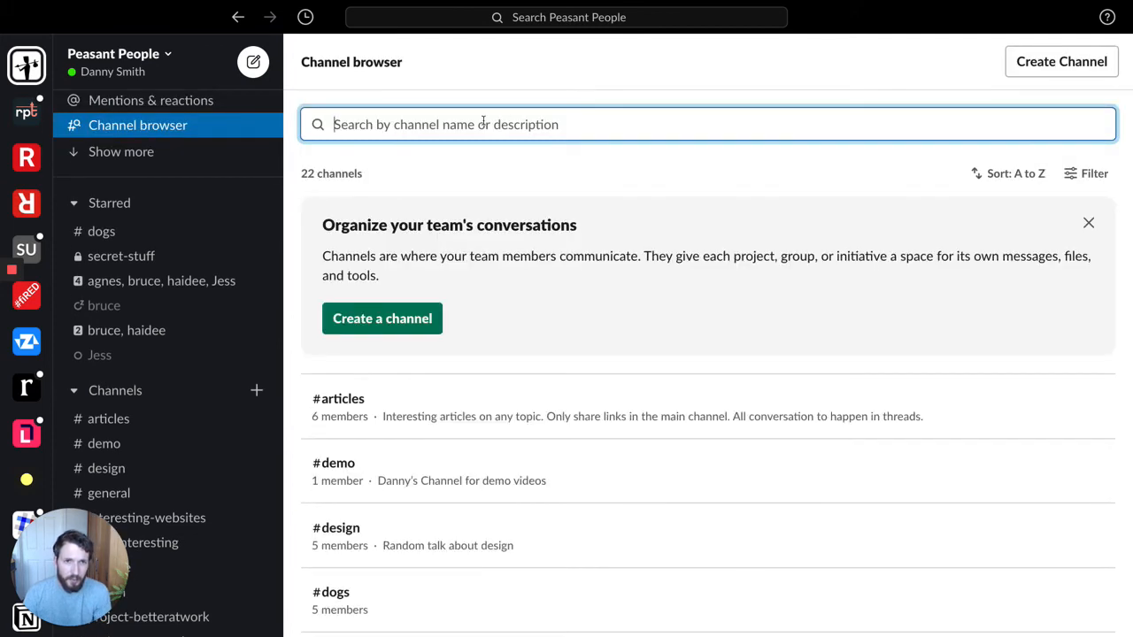
{"action": "type", "text": "tem"}
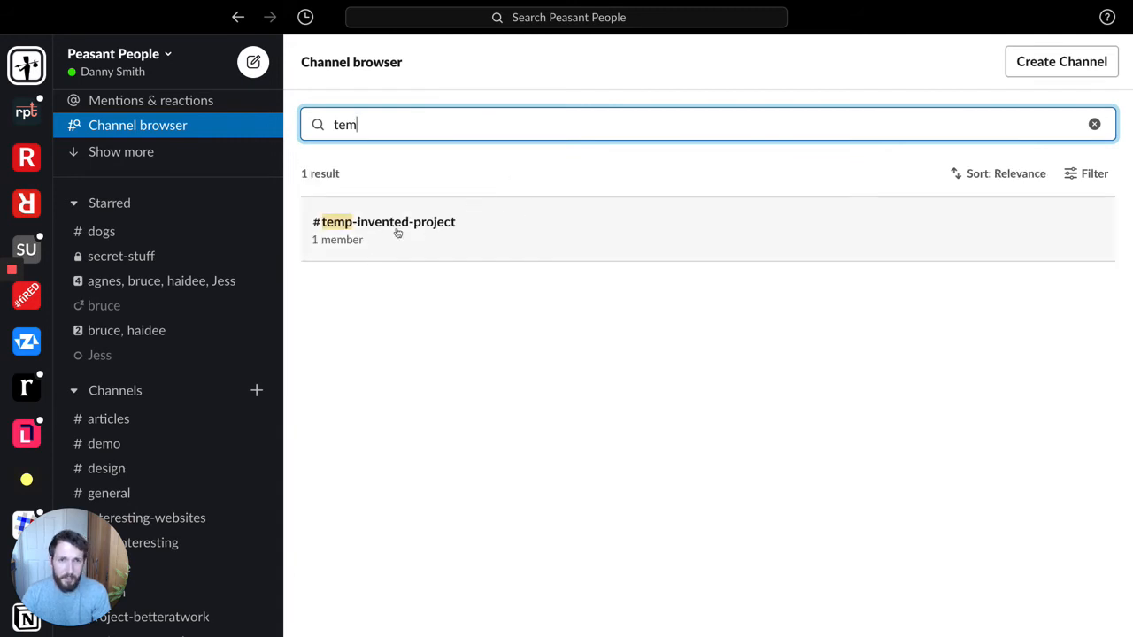
{"action": "left_click", "coordinate": [382, 221]}
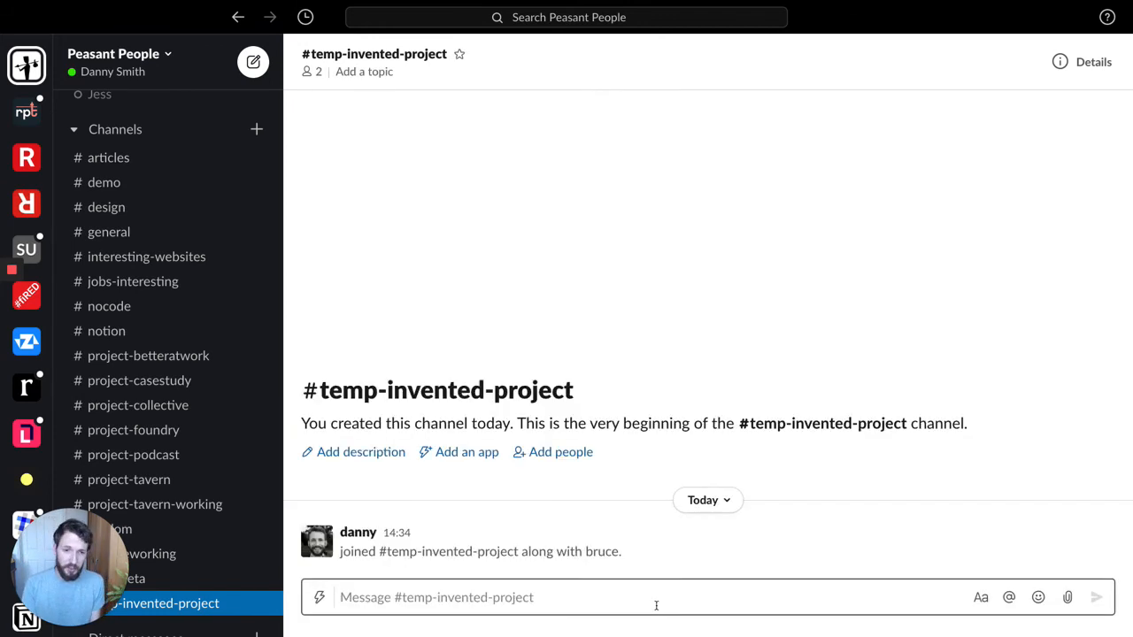
{"action": "mouse_move", "coordinate": [1080, 62]}
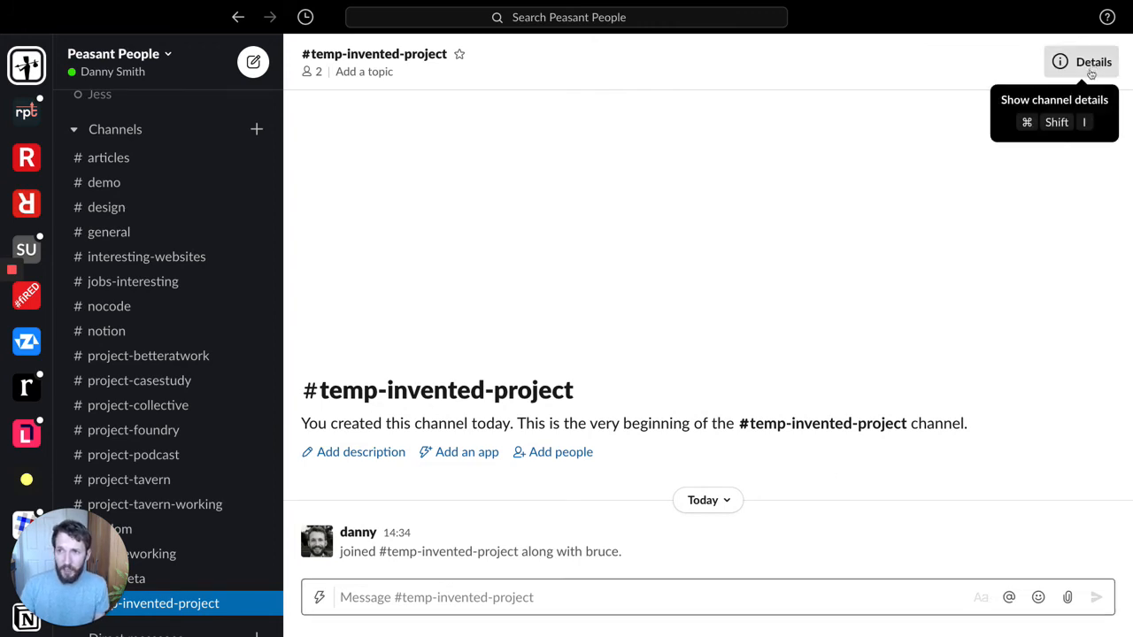
Leave #temp-invented-project via its Details menu, landing back in #general
{"action": "left_click", "coordinate": [1079, 62]}
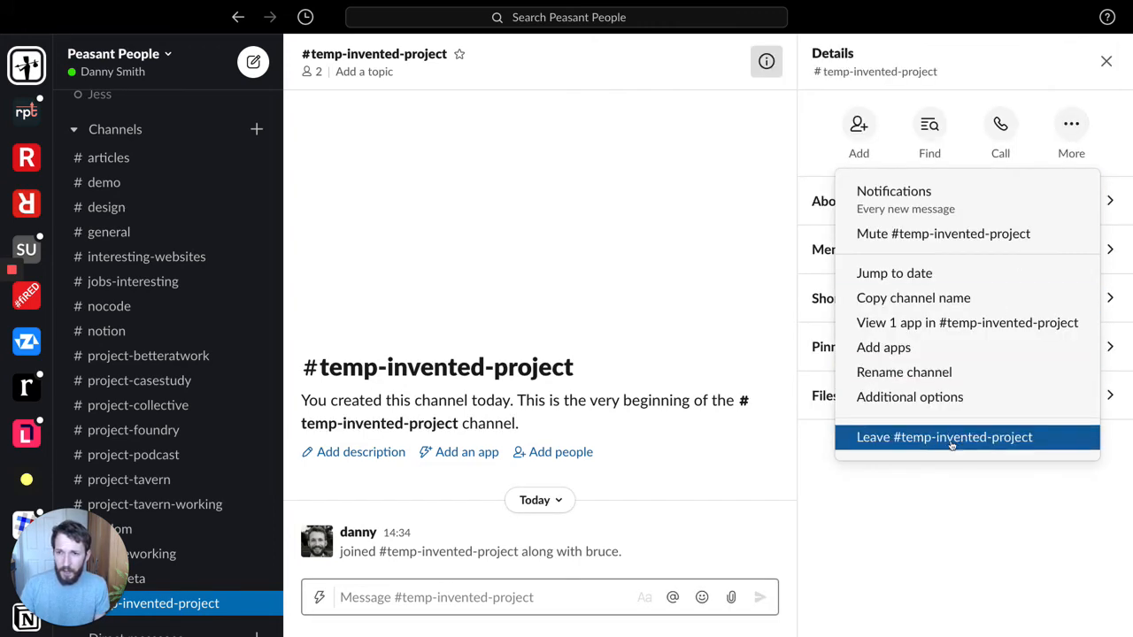
{"action": "left_click", "coordinate": [943, 435]}
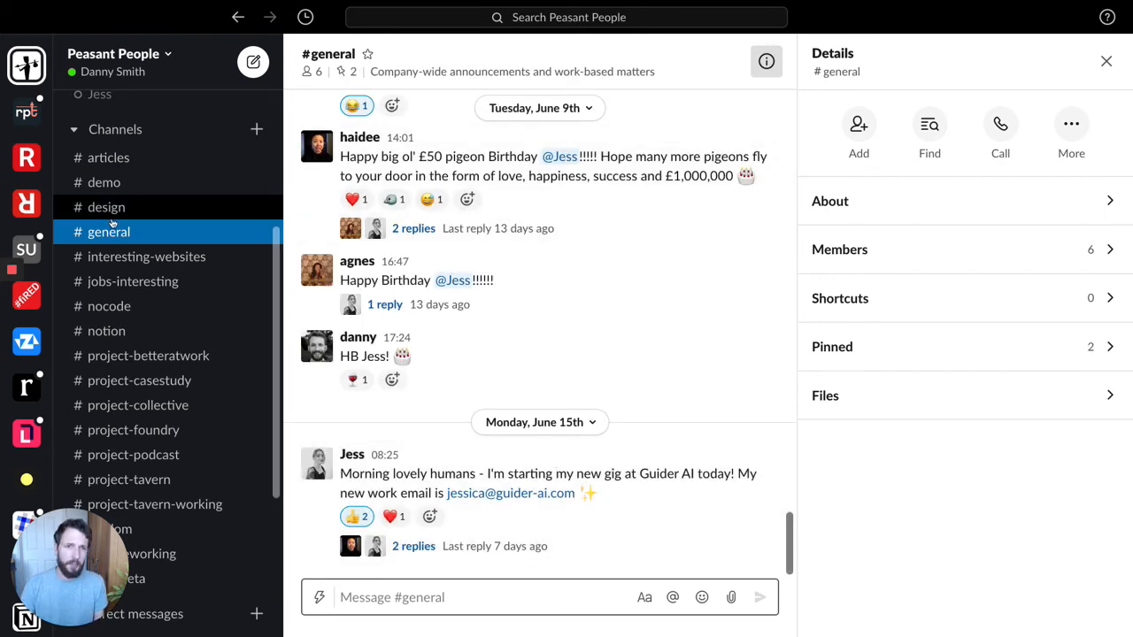
Visit the #articles channel, then return to the starred #dogs channel
{"action": "left_click", "coordinate": [108, 157]}
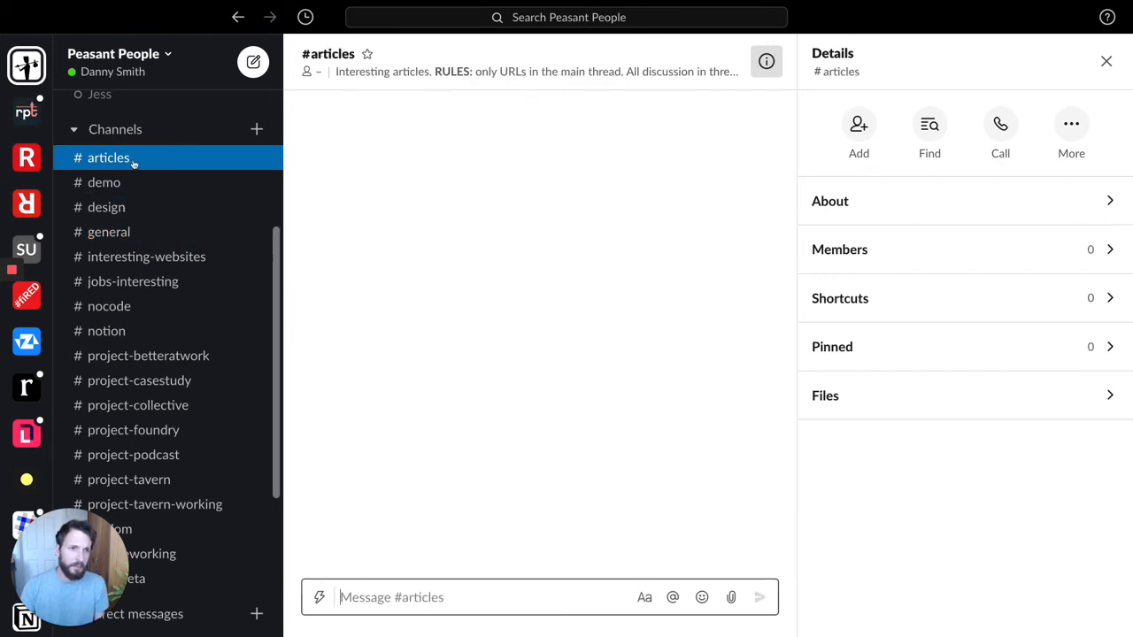
{"action": "left_click", "coordinate": [108, 157]}
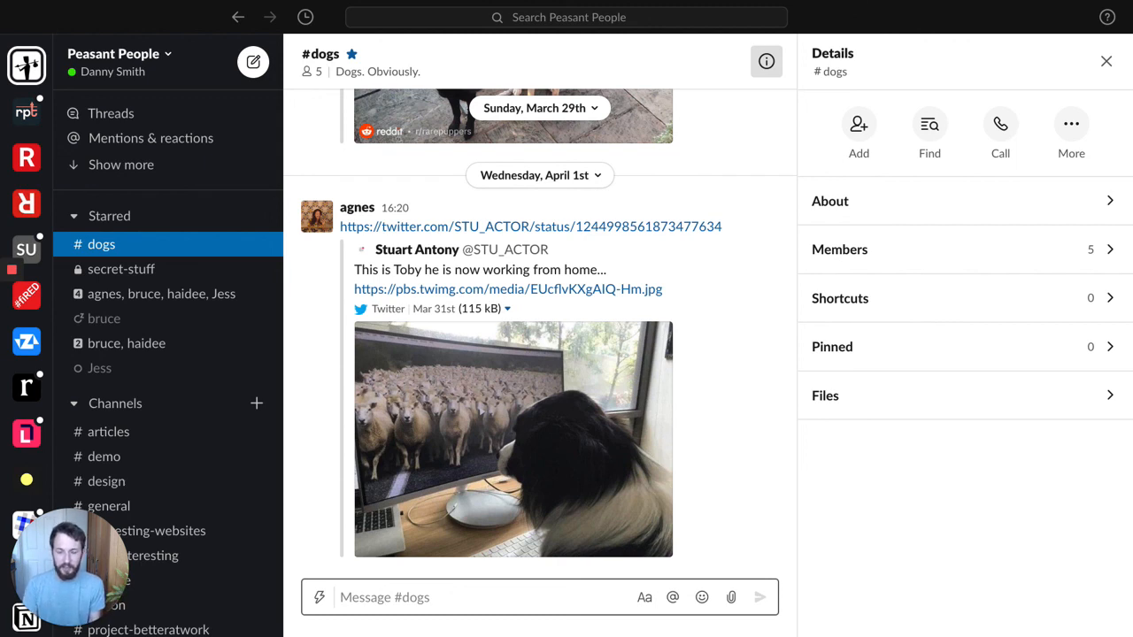
{"action": "mouse_move", "coordinate": [646, 241]}
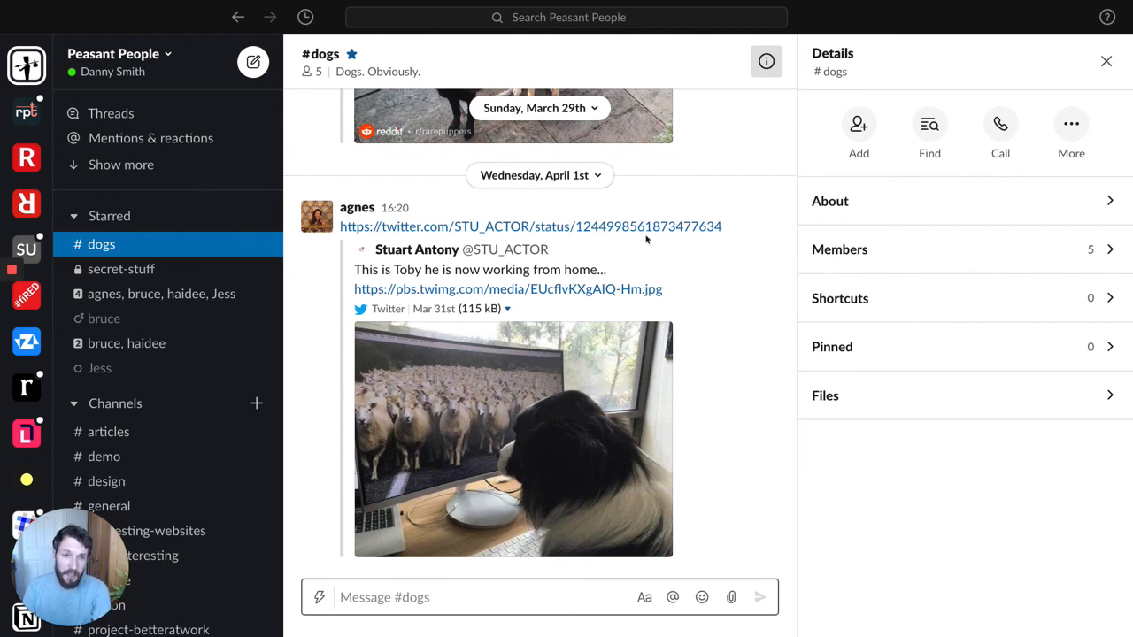
{"action": "mouse_move", "coordinate": [732, 286]}
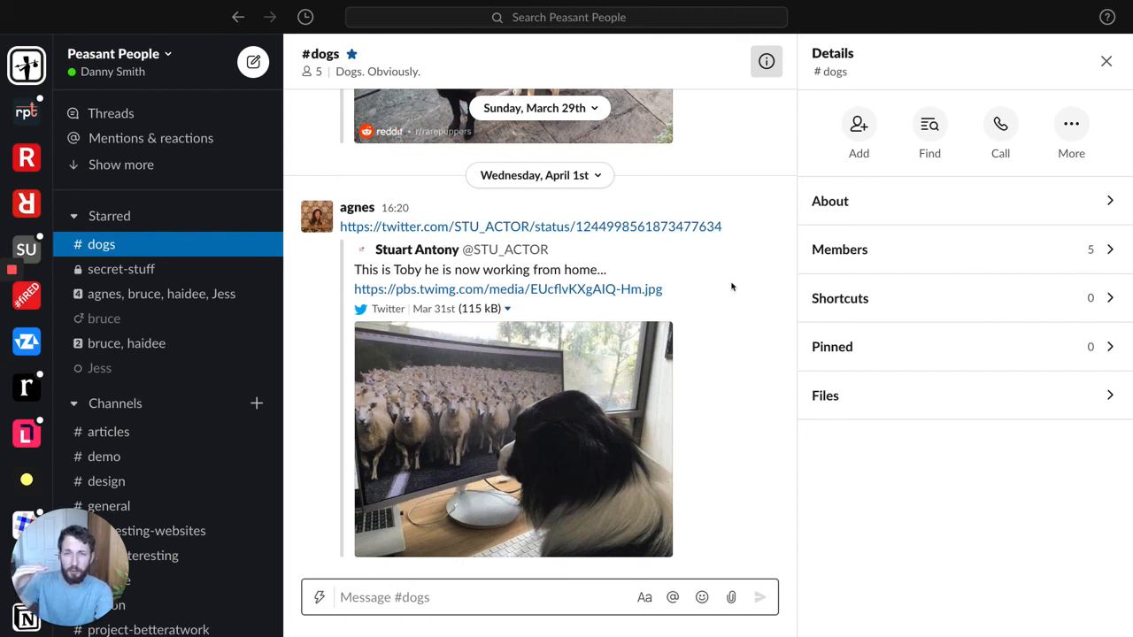
{"action": "mouse_move", "coordinate": [716, 297]}
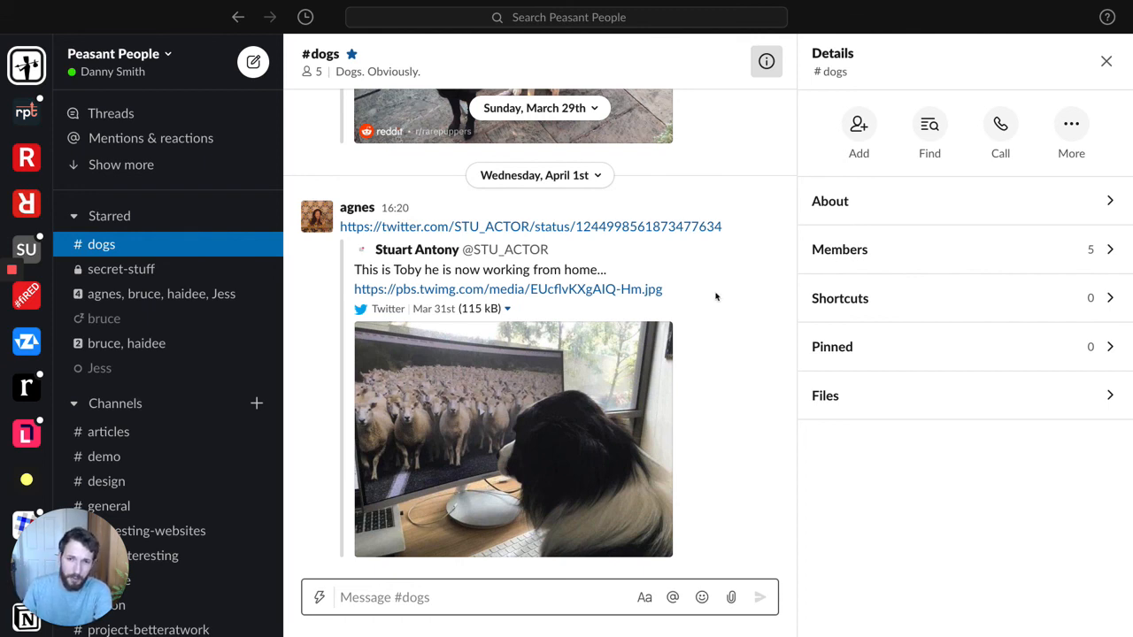